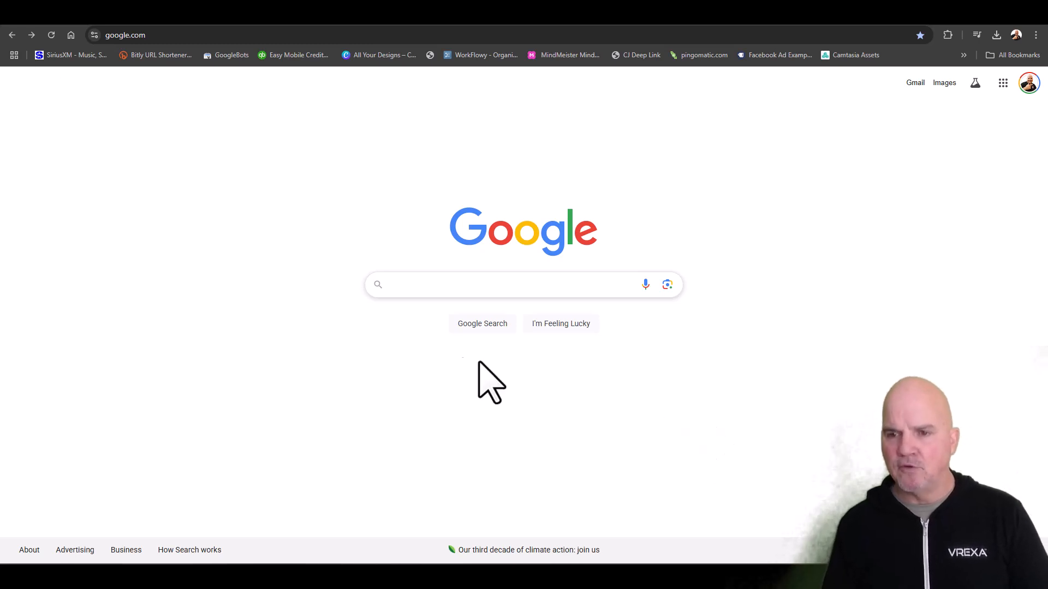
mouse_move(418, 402)
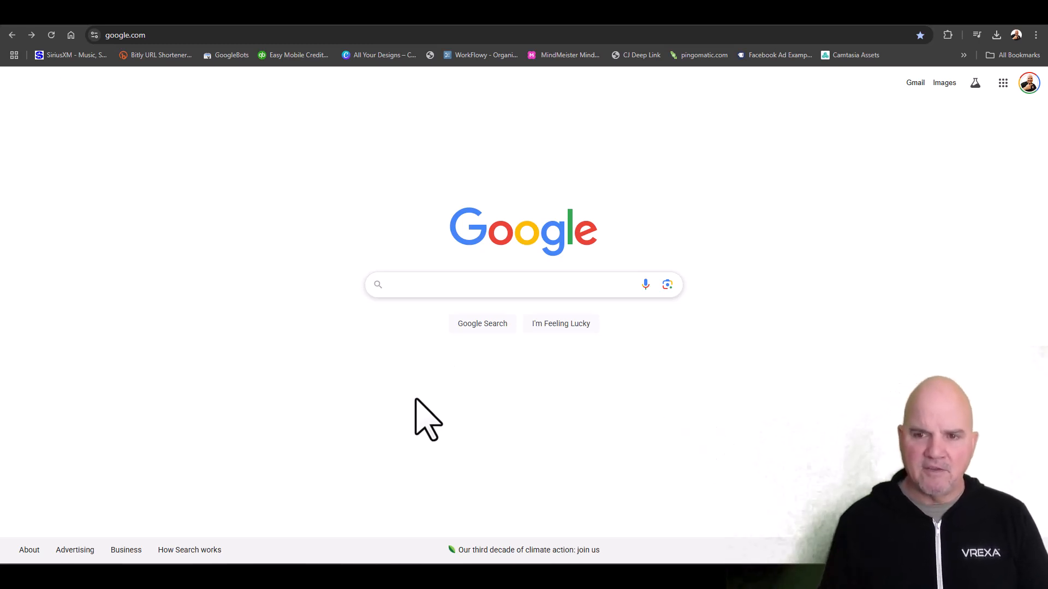
Step: Search Google for 'vlc' and choose the 'vlc media player download' suggestion
click(512, 285)
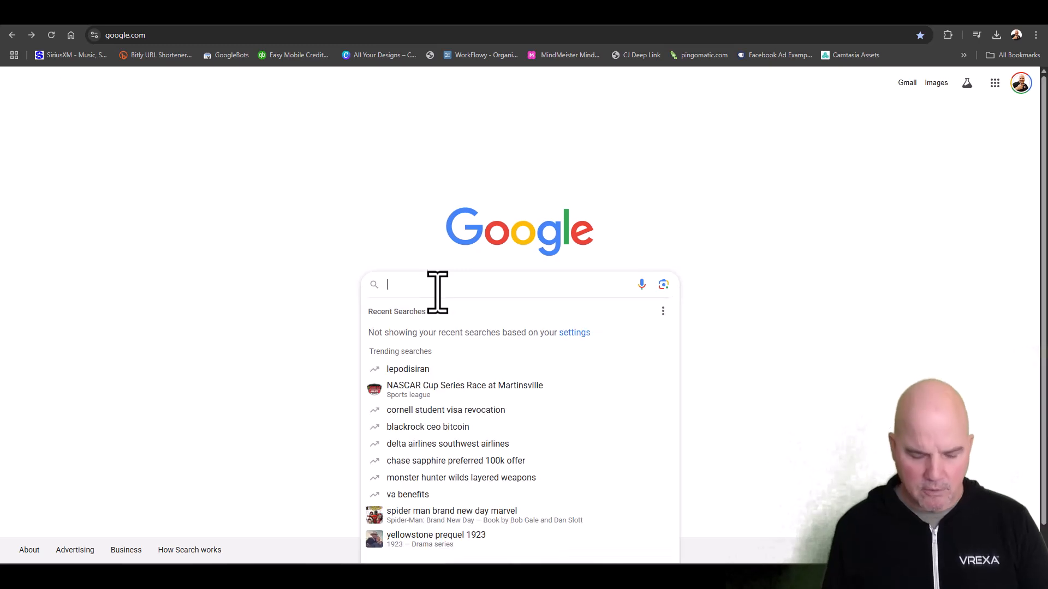
text(vlc media)
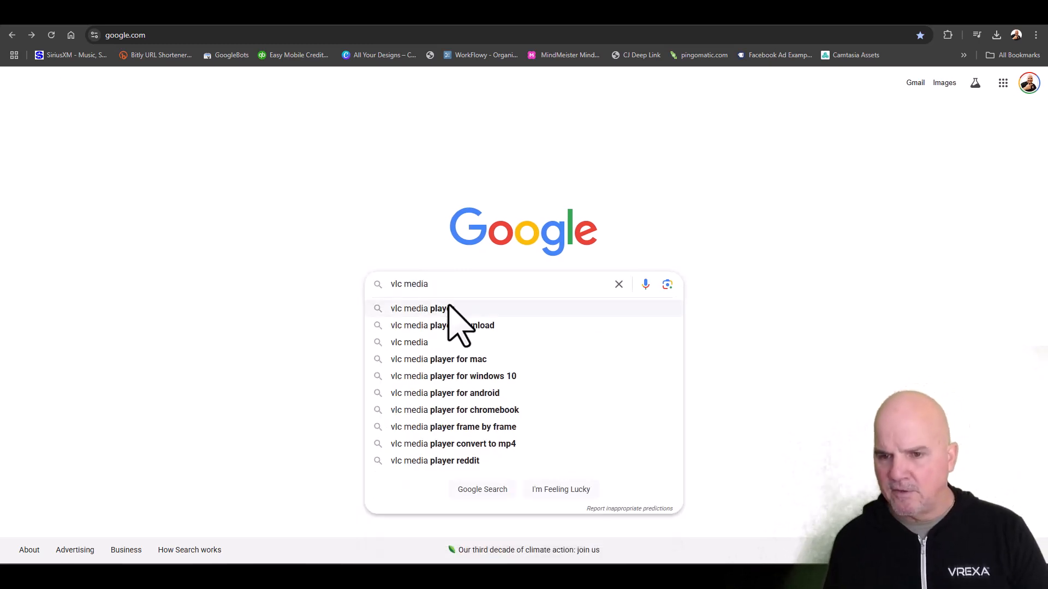
click(458, 325)
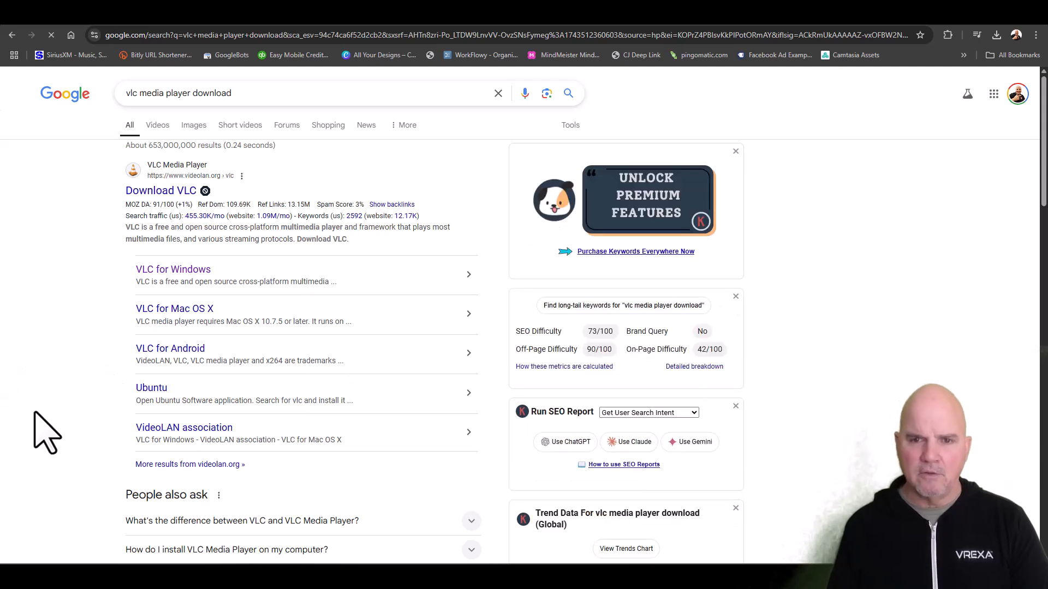
mouse_move(113, 305)
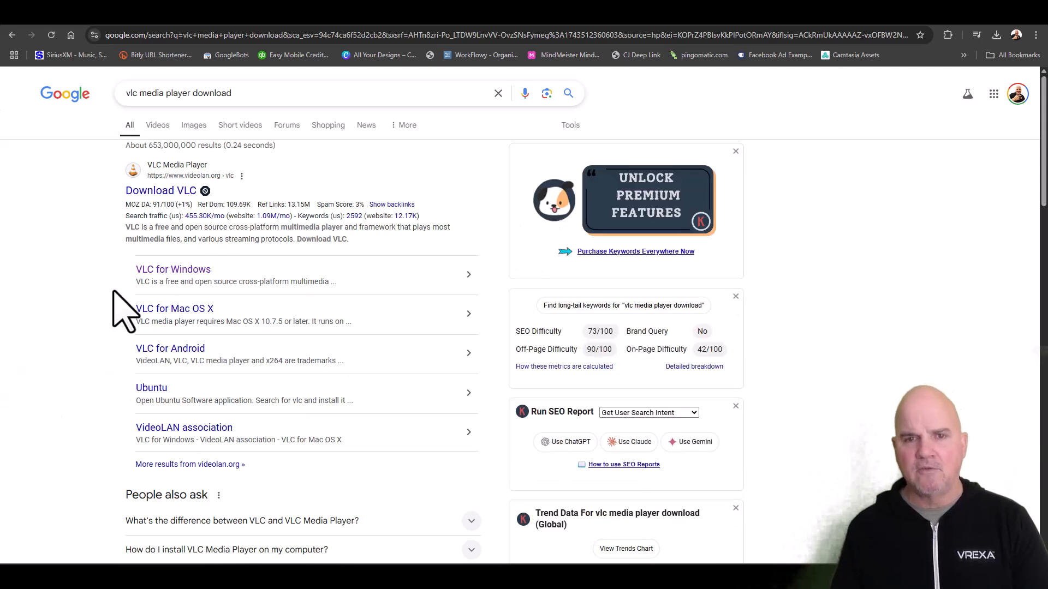
mouse_move(294, 328)
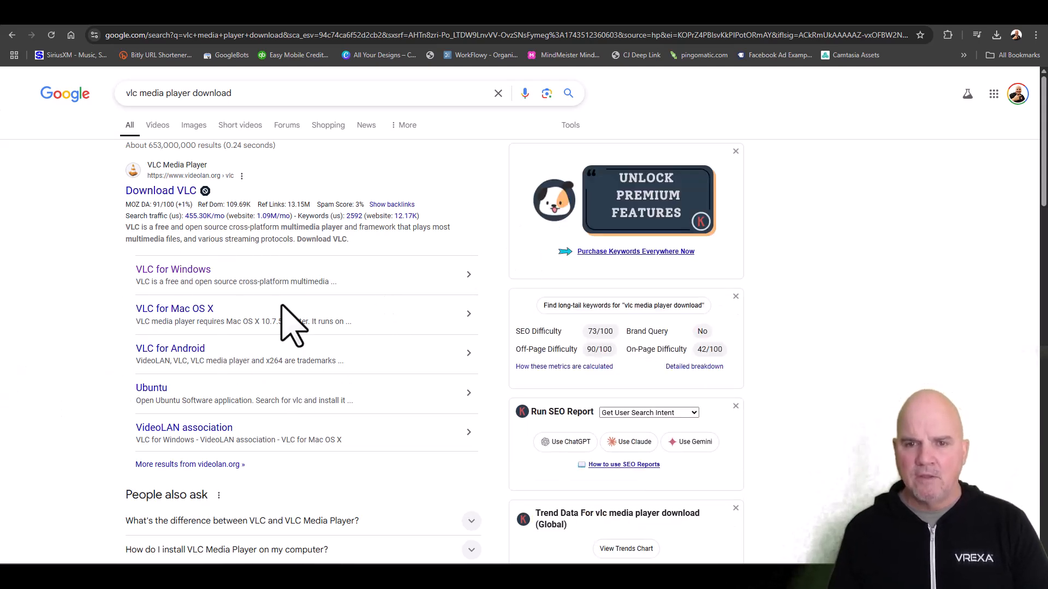
mouse_move(440, 382)
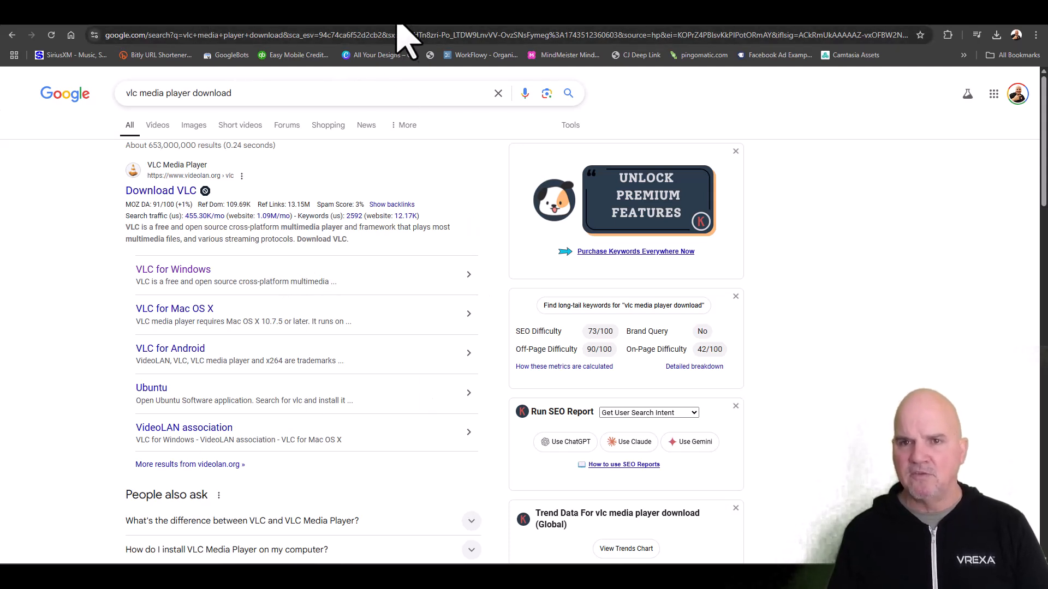
mouse_move(133, 278)
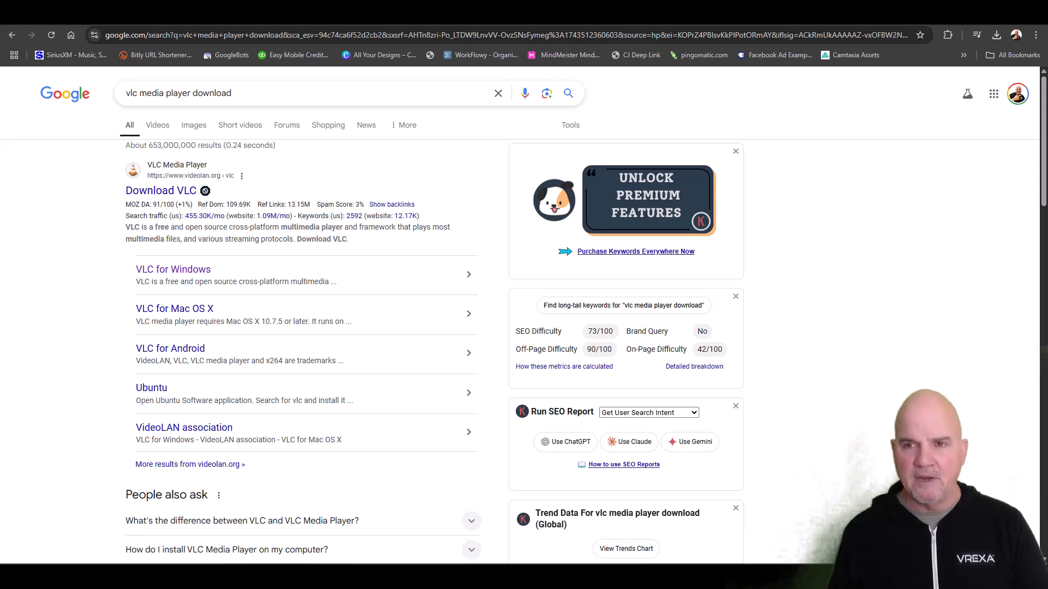
text(vlc media player reviews)
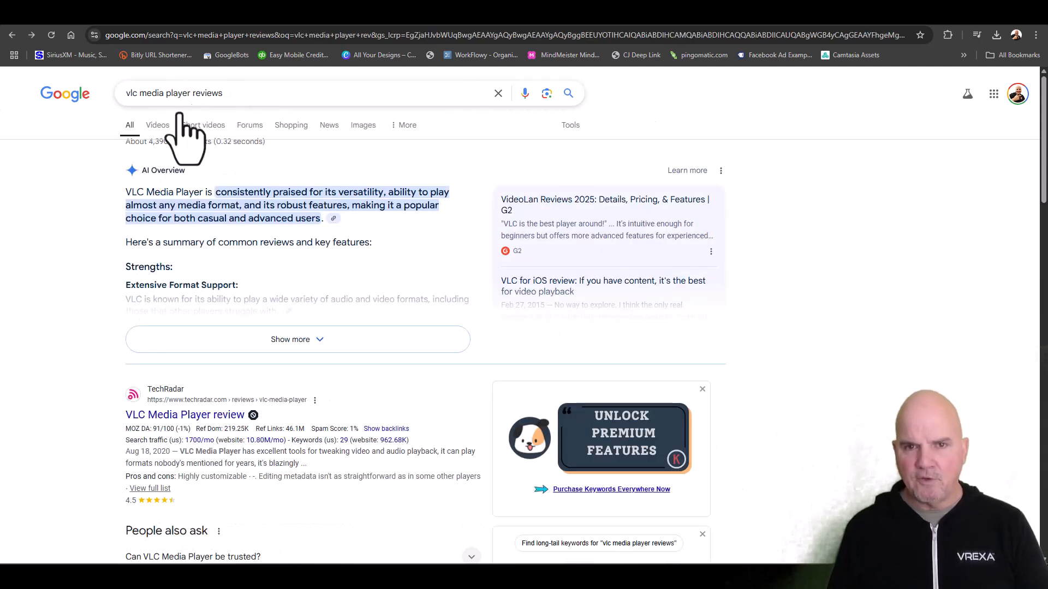
mouse_move(251, 101)
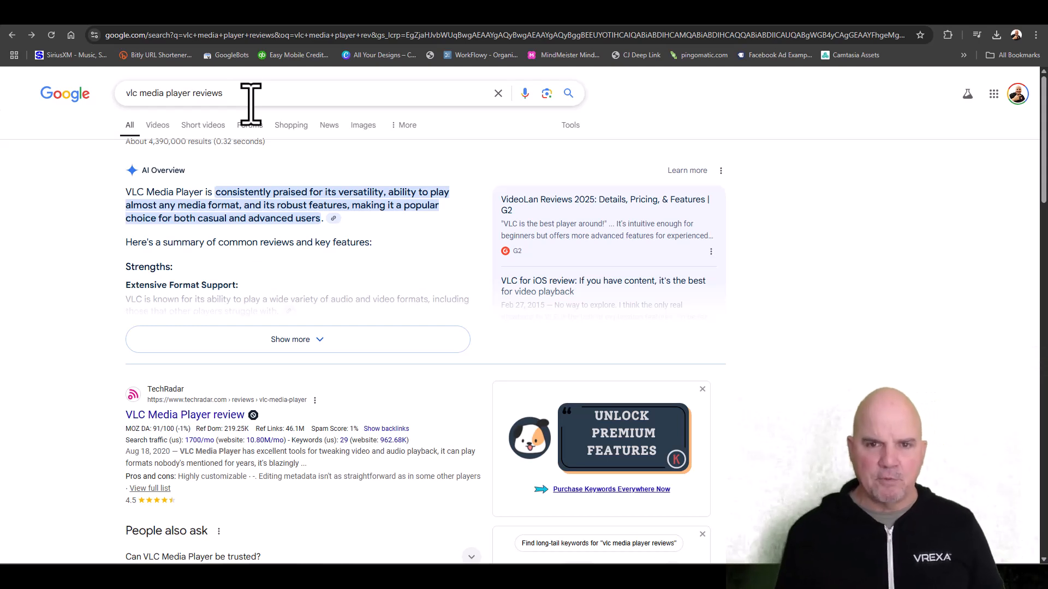
mouse_move(523, 338)
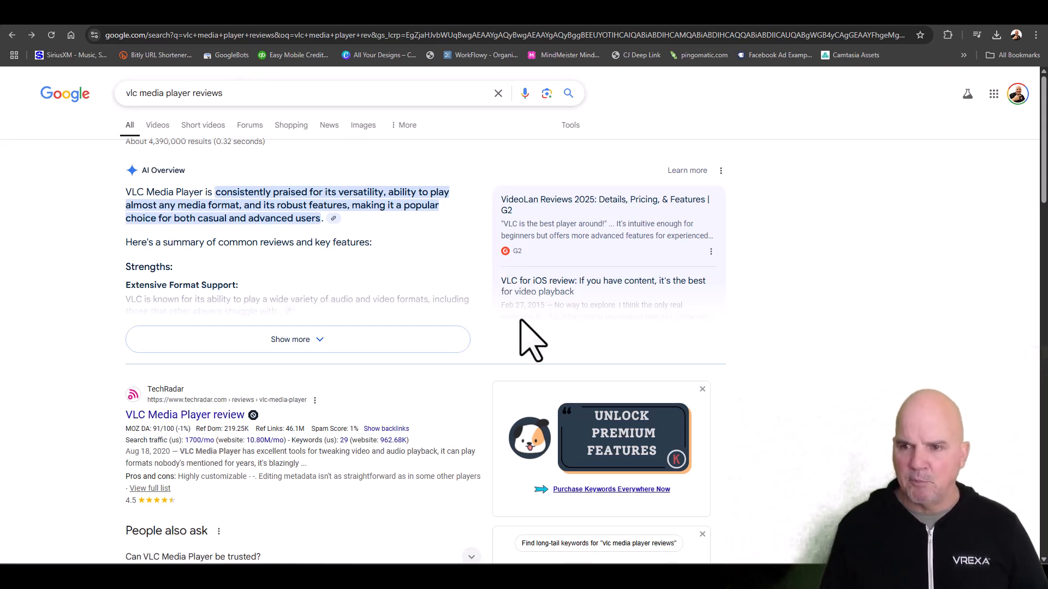
mouse_move(394, 379)
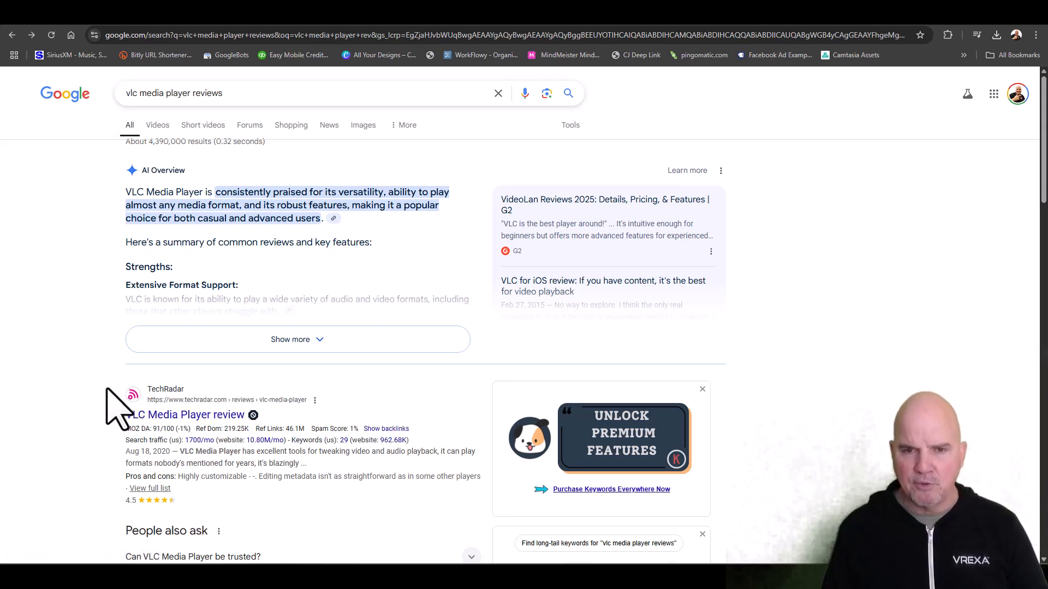
mouse_move(337, 224)
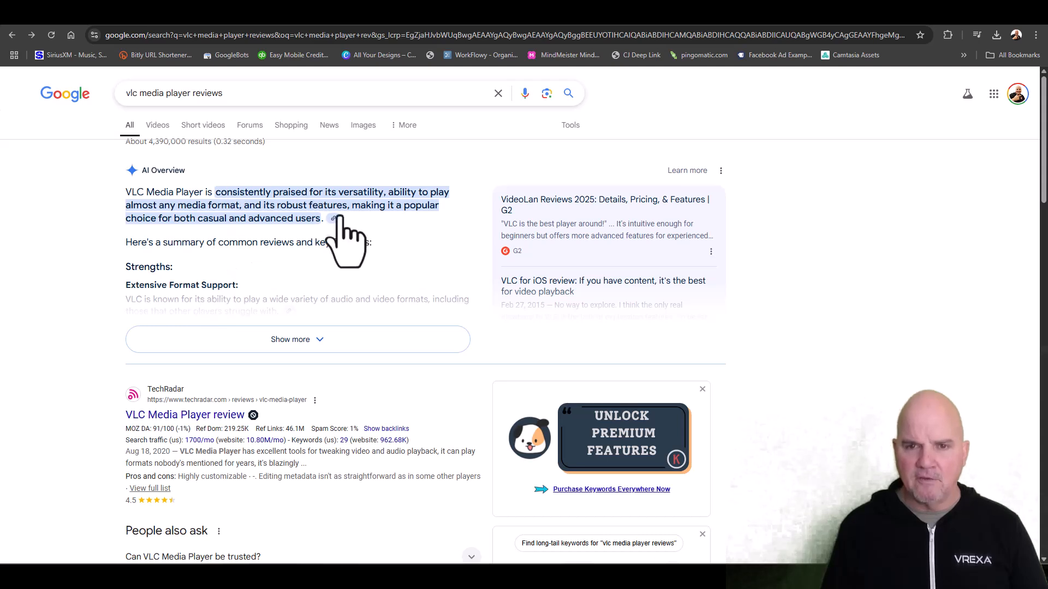
mouse_move(422, 207)
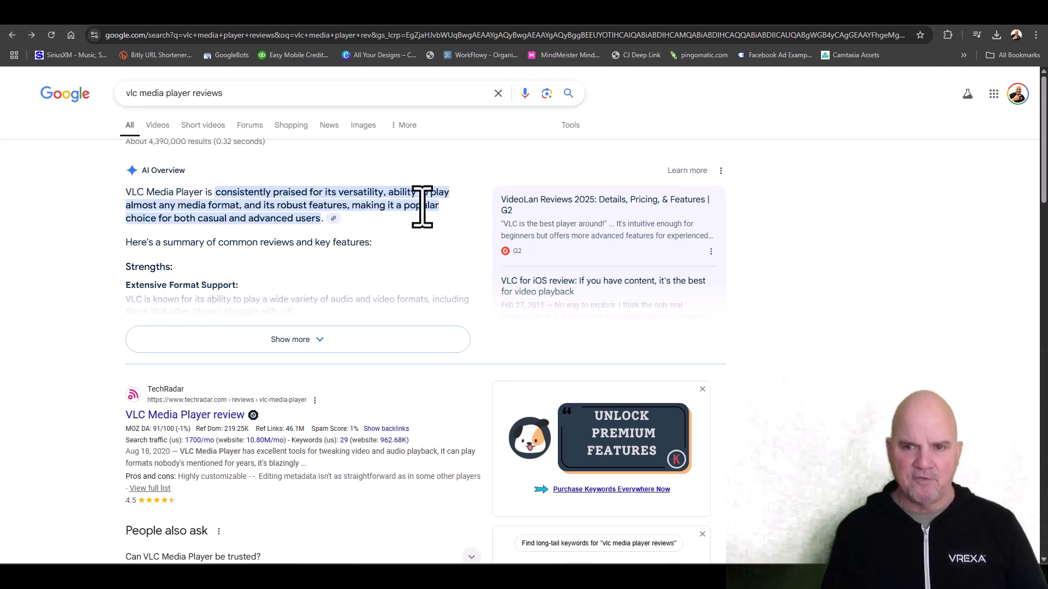
mouse_move(198, 232)
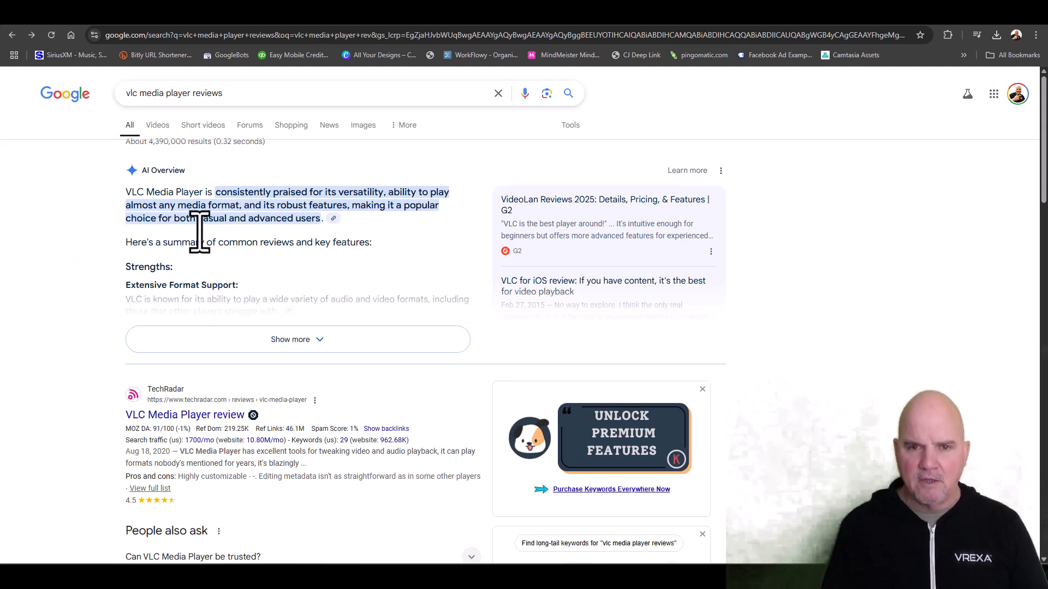
mouse_move(313, 413)
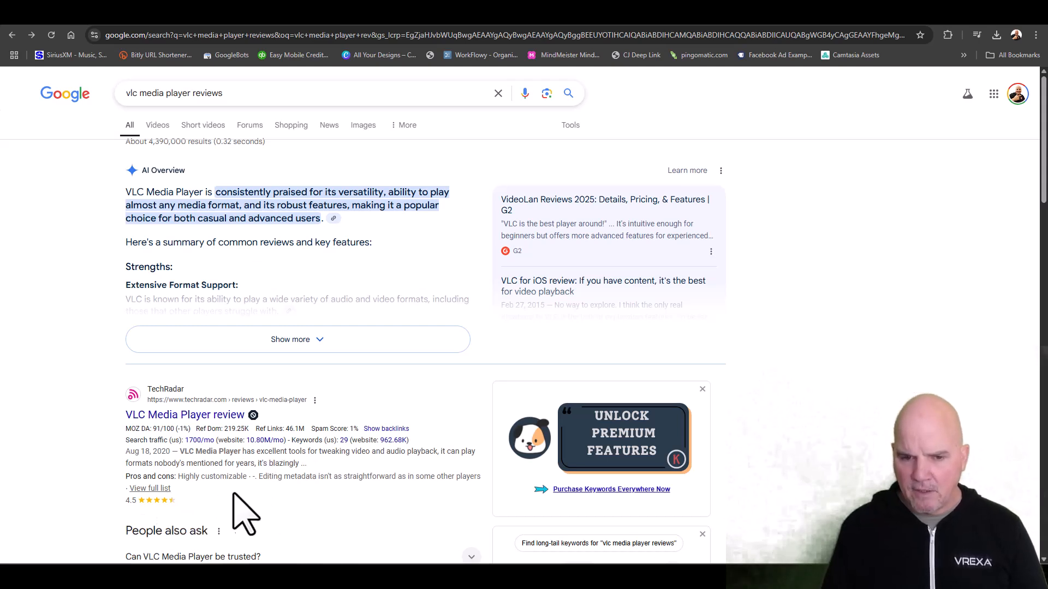
mouse_move(177, 529)
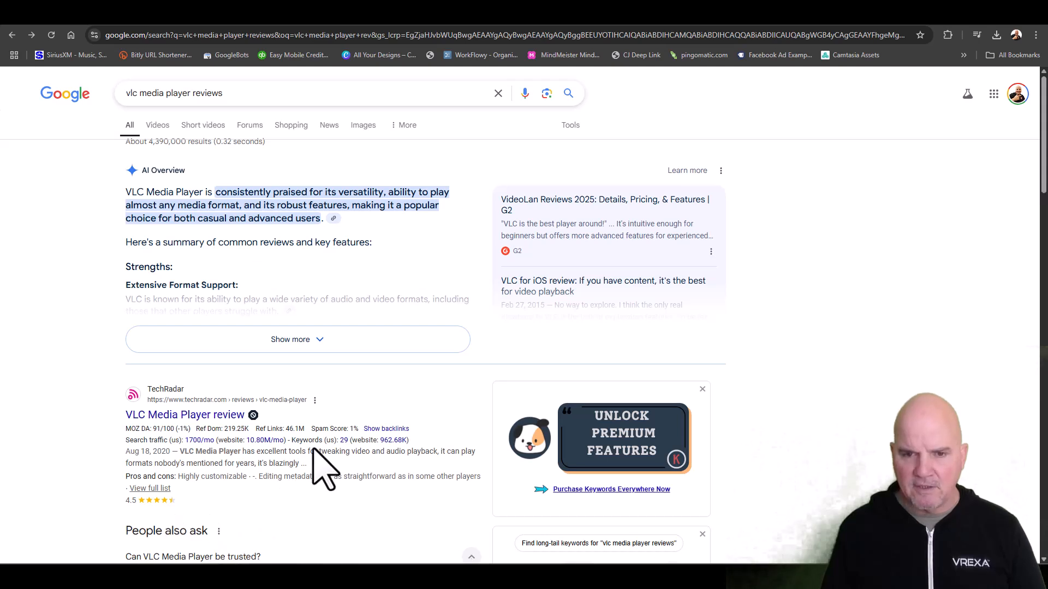
mouse_move(487, 448)
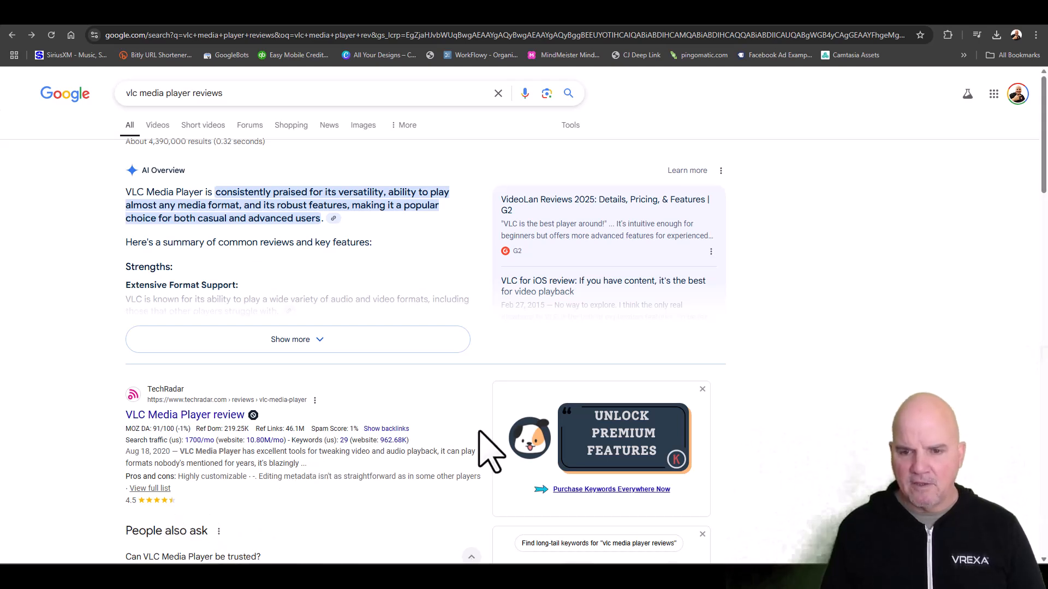
mouse_move(435, 527)
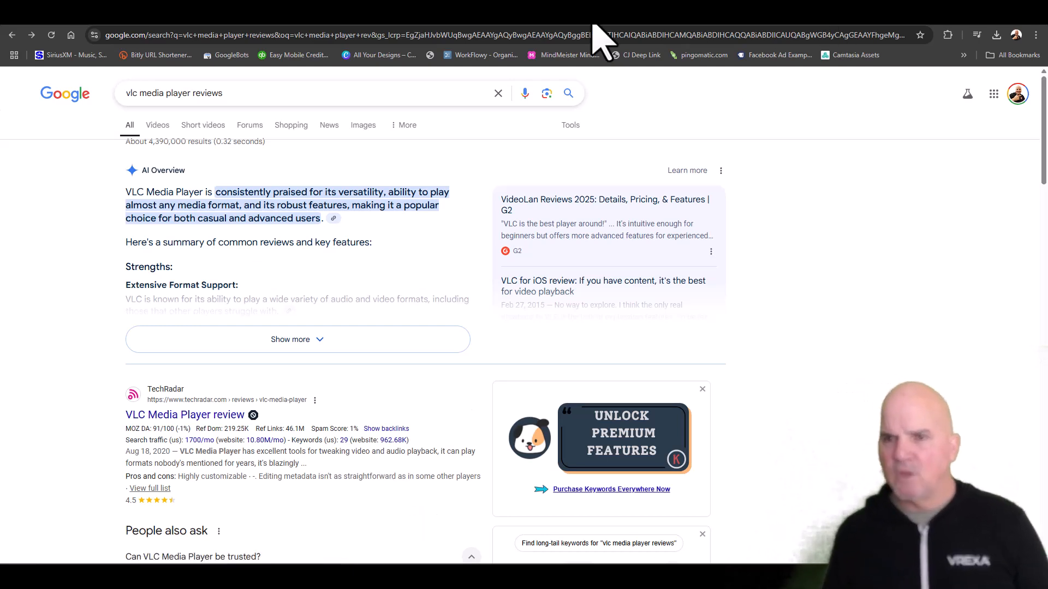
text(vlc media player download)
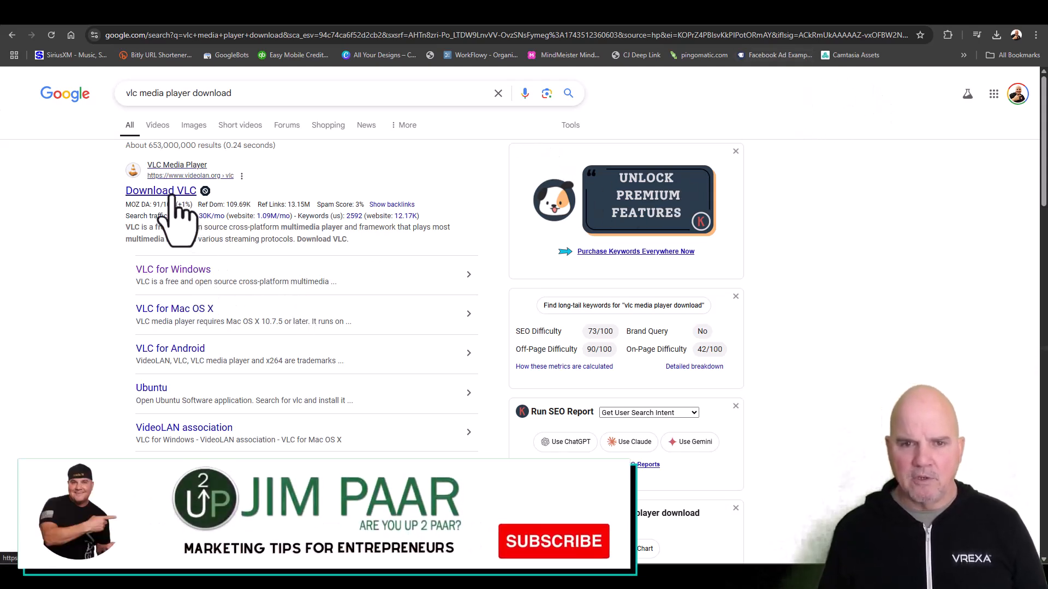
Step: Open the official videolan.org VLC page and view the Download VLC platform list
click(161, 190)
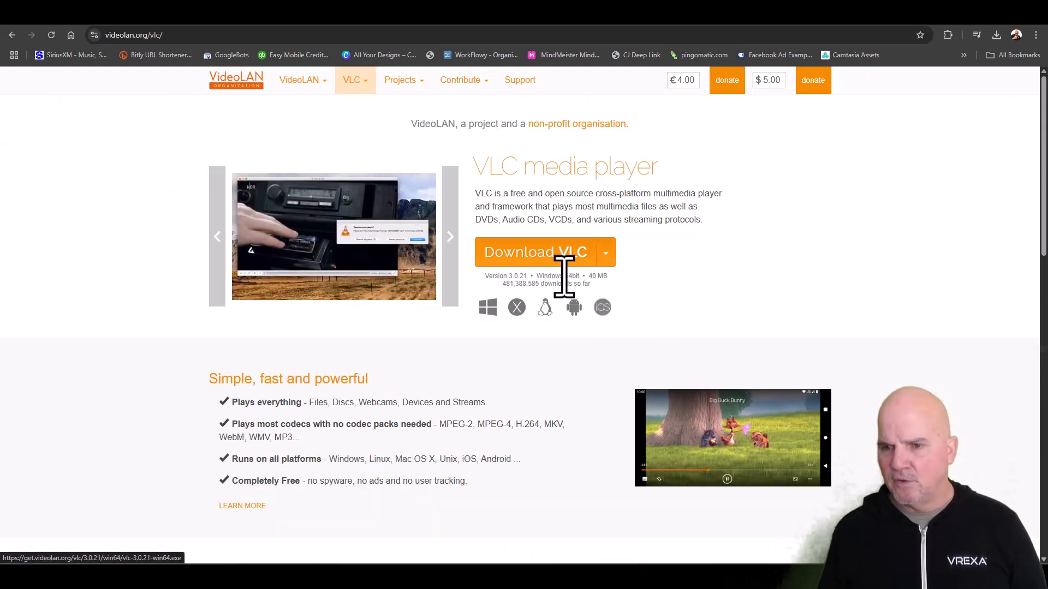
click(606, 252)
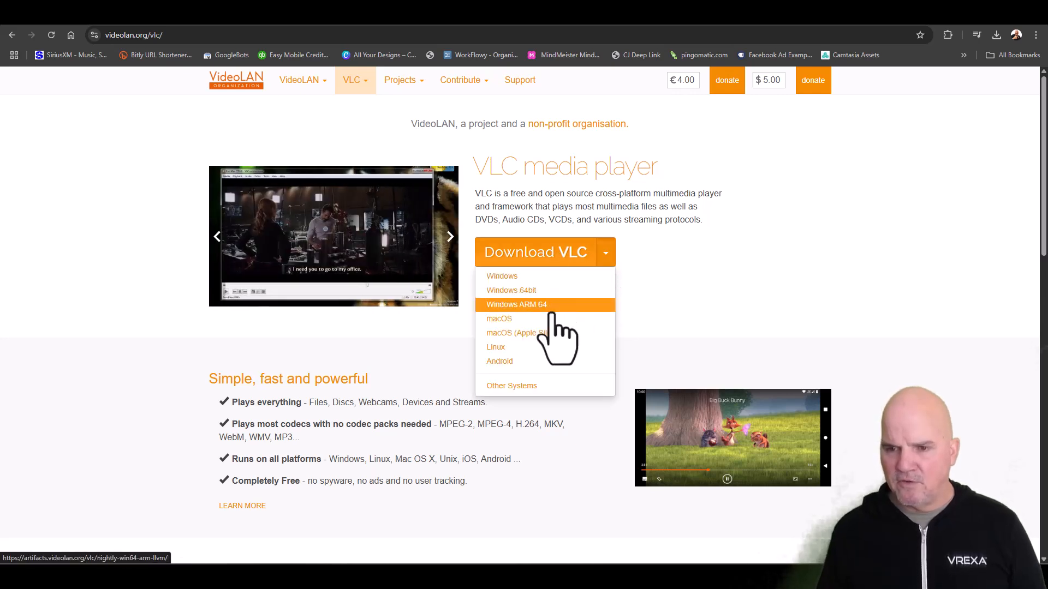
mouse_move(533, 290)
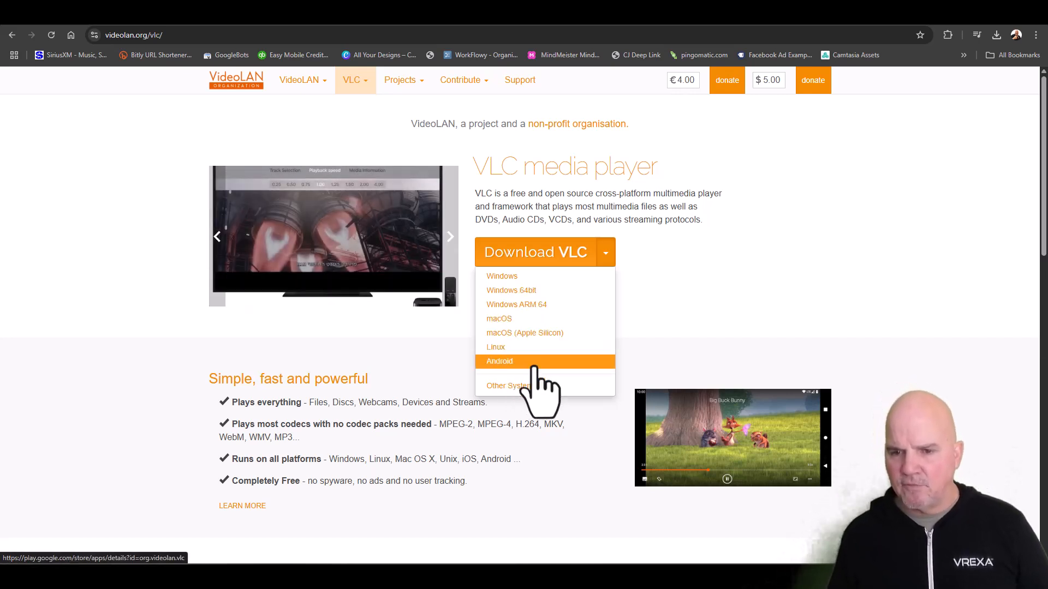
mouse_move(540, 366)
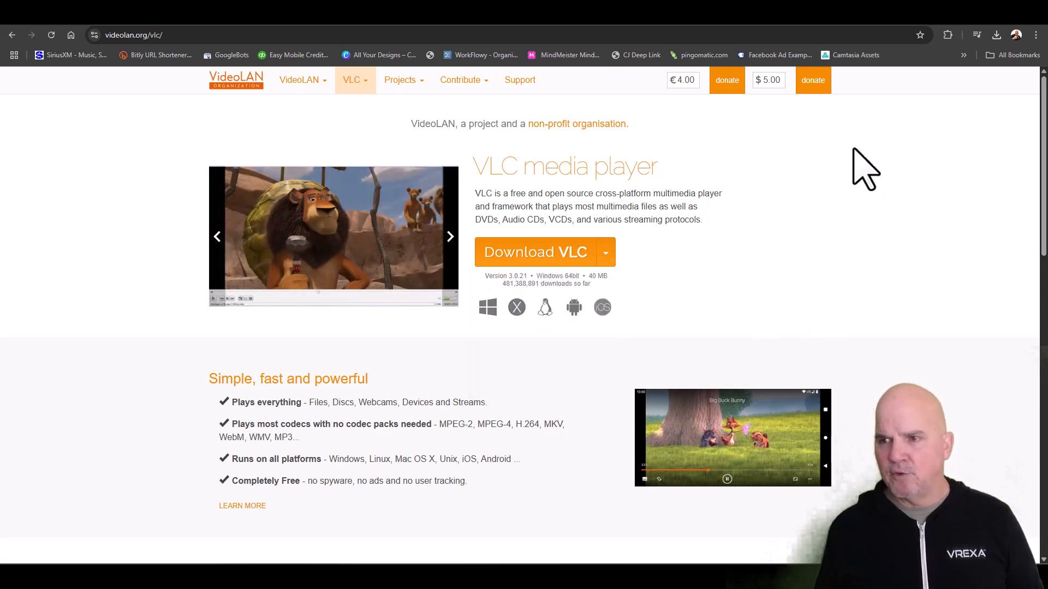
mouse_move(784, 337)
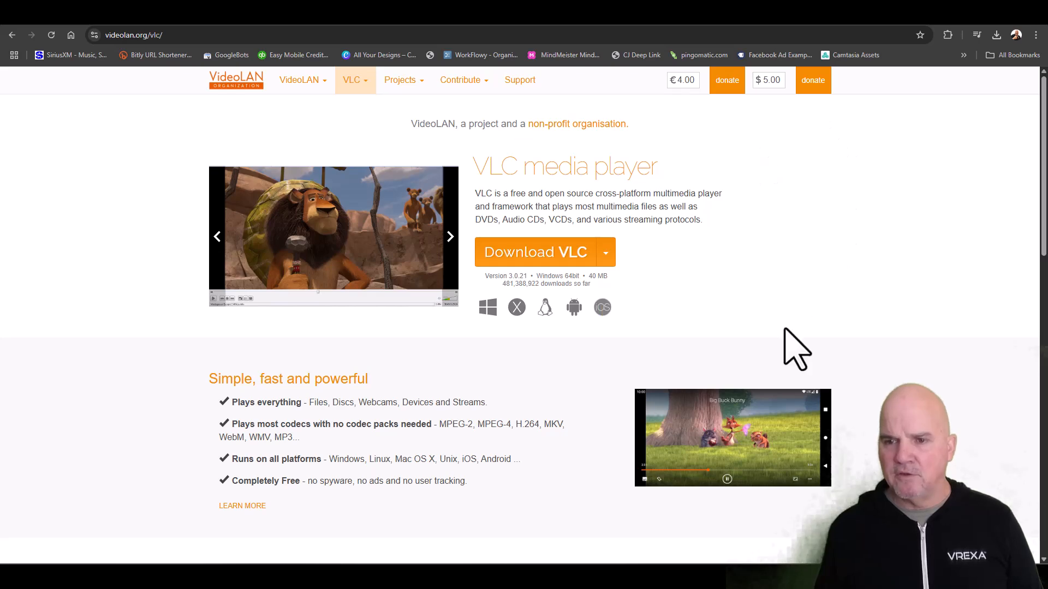
scroll(down, 3)
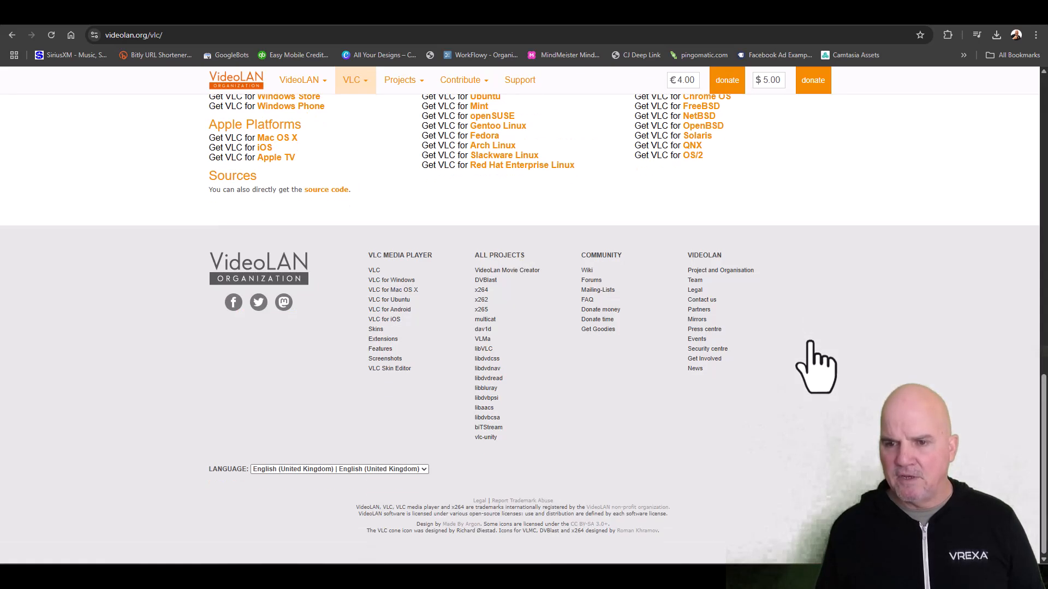
scroll(up, 3)
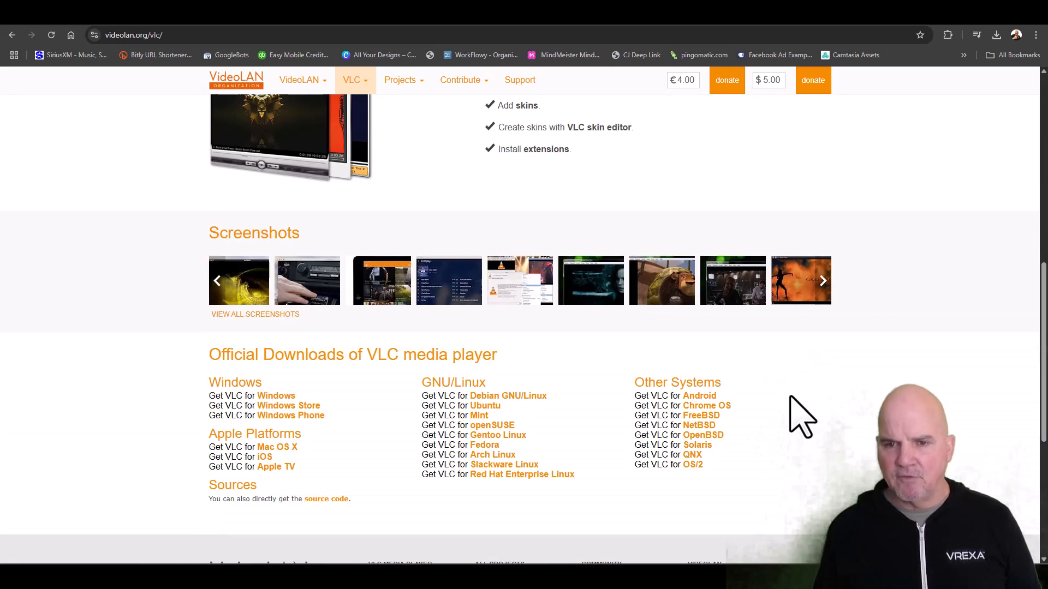
scroll(up, 3)
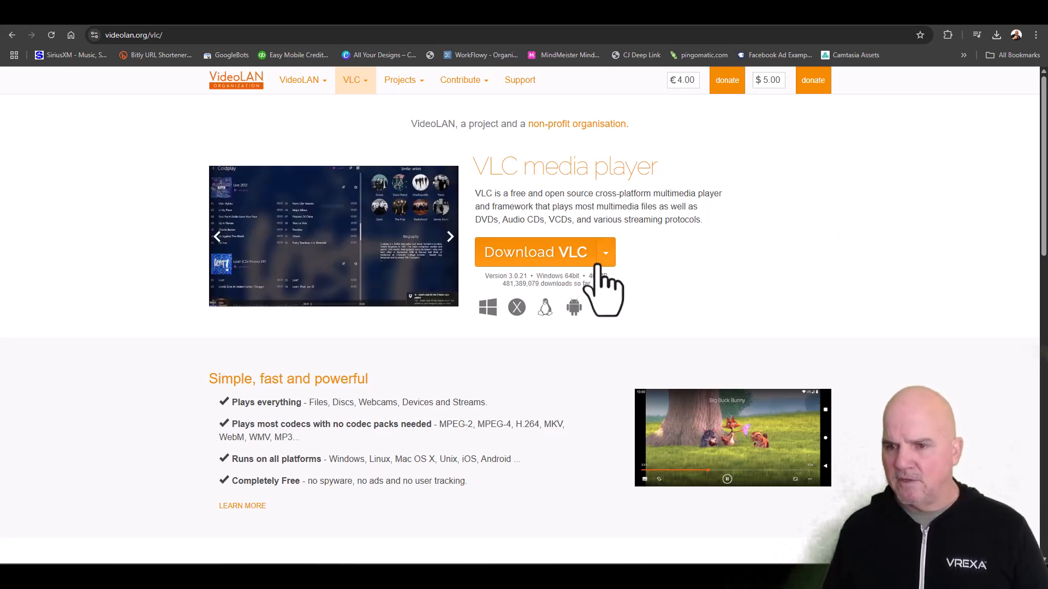
Step: Download VLC 3.0.21 Windows 64bit and show the installer in its Downloads folder
click(605, 252)
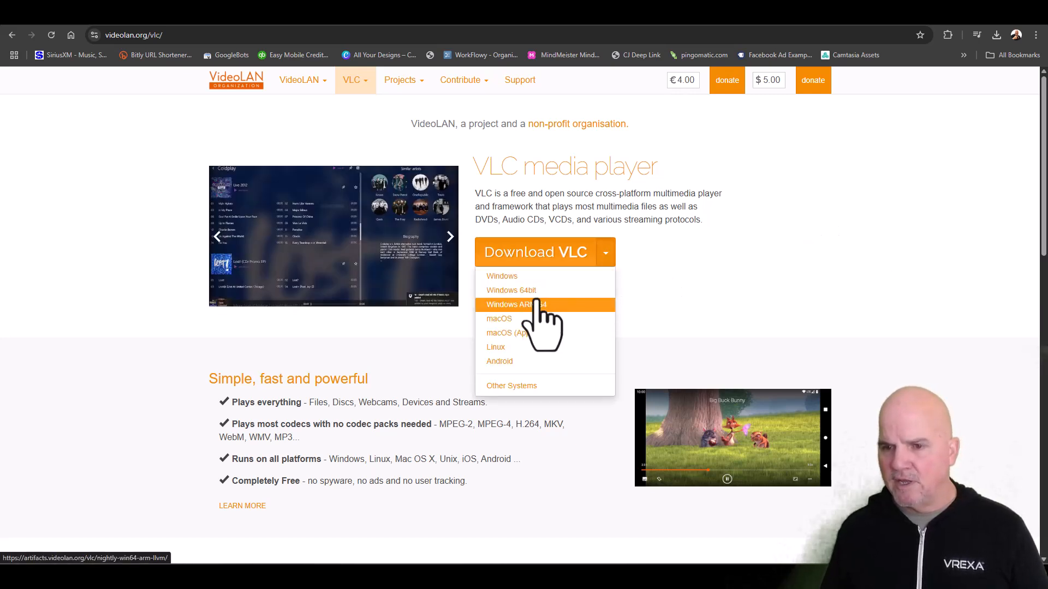
click(511, 291)
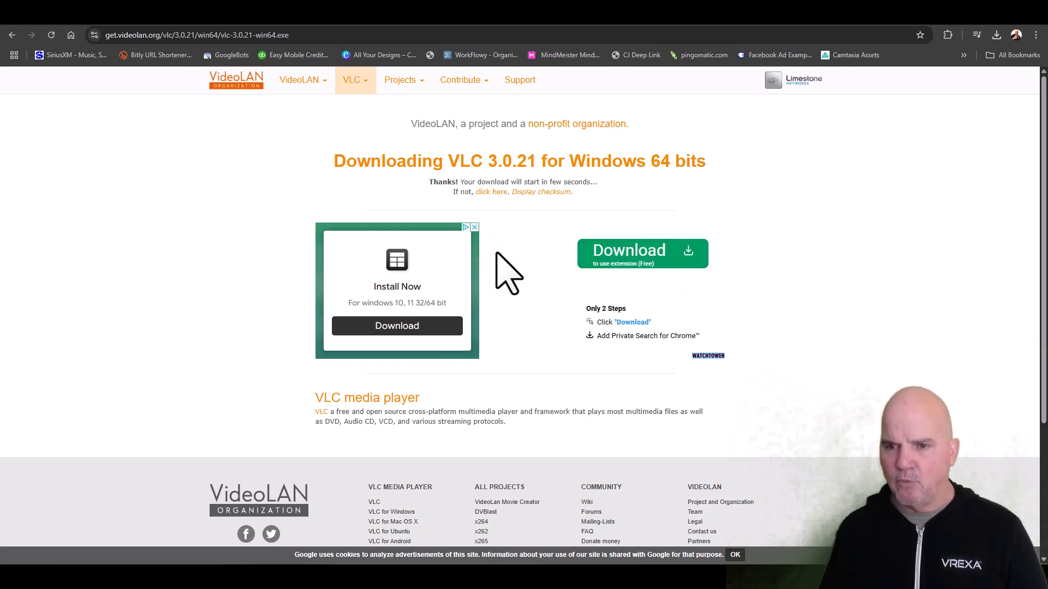
mouse_move(511, 320)
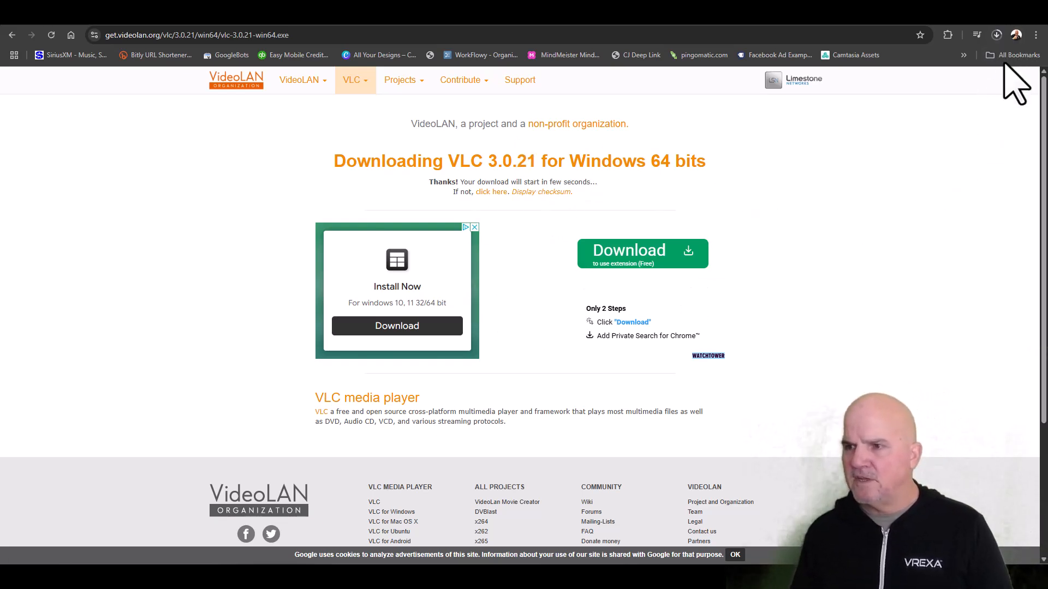
mouse_move(997, 34)
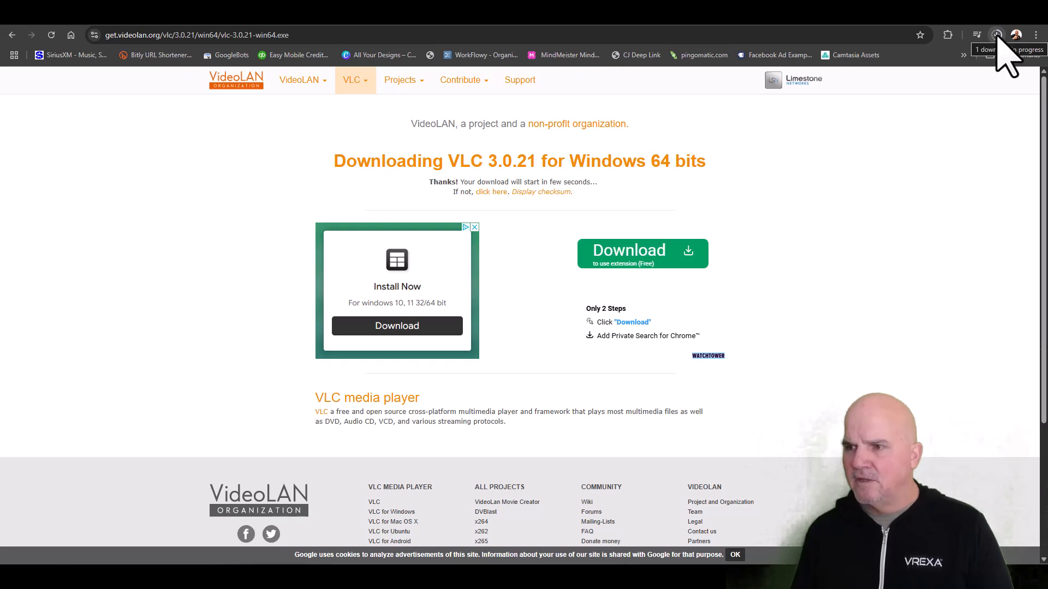
click(997, 34)
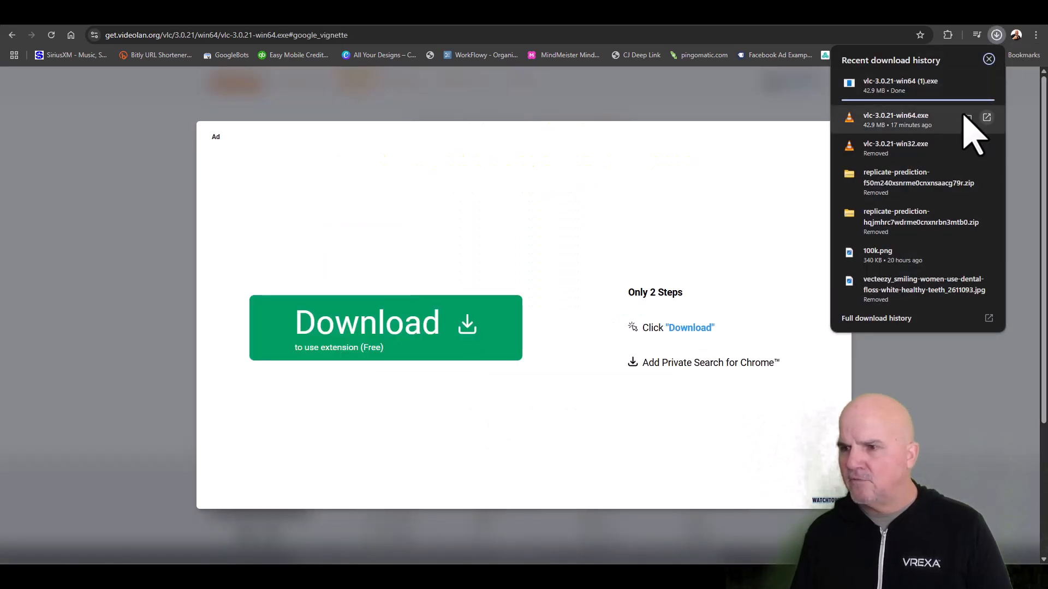
click(986, 118)
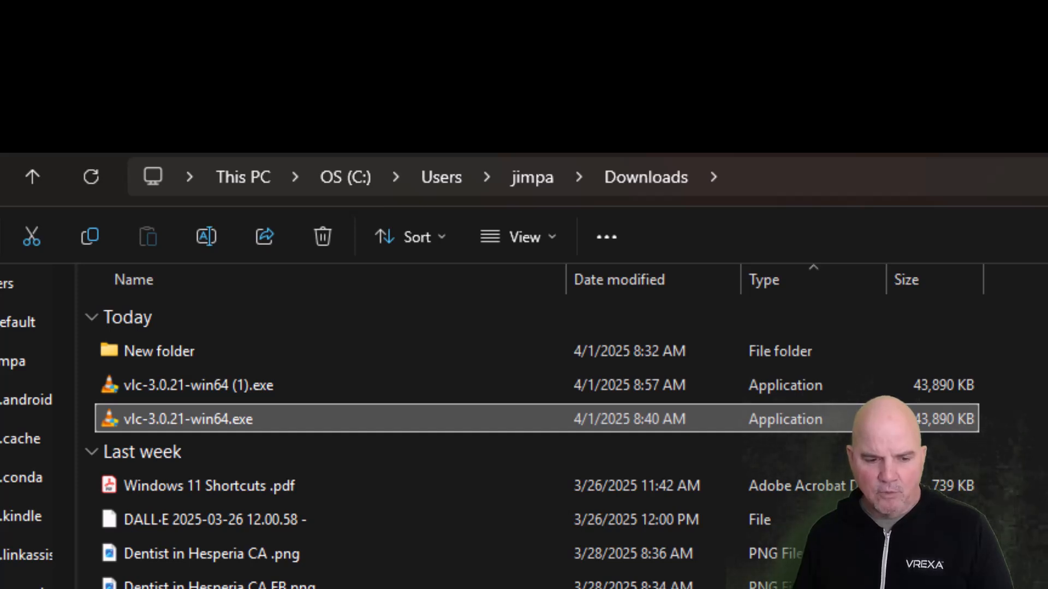
Step: Run vlc-3.0.21-win64.exe through the setup wizard and launch VLC on finish
double_click(180, 418)
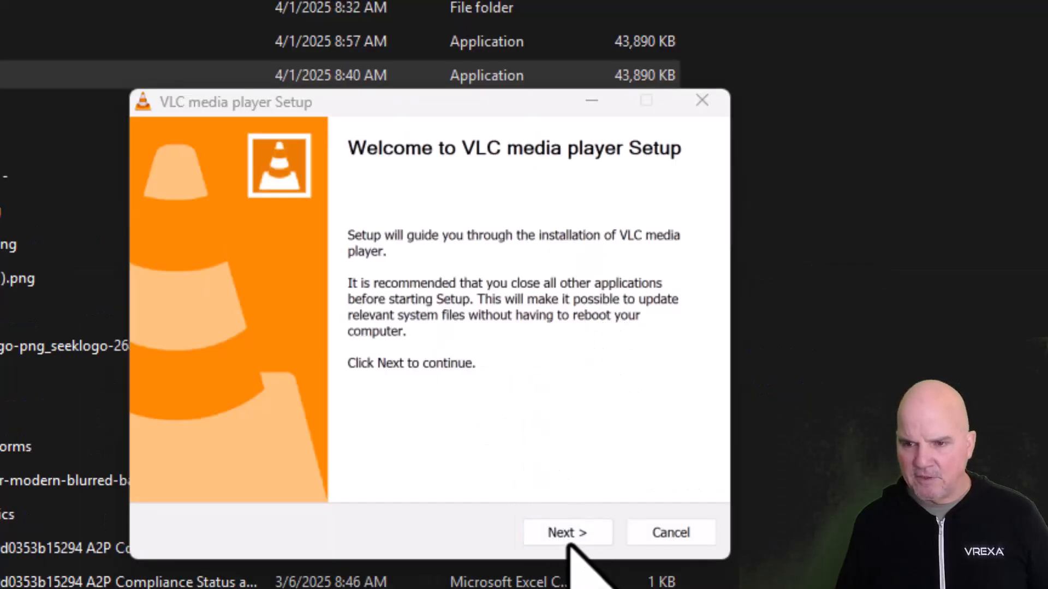
click(567, 532)
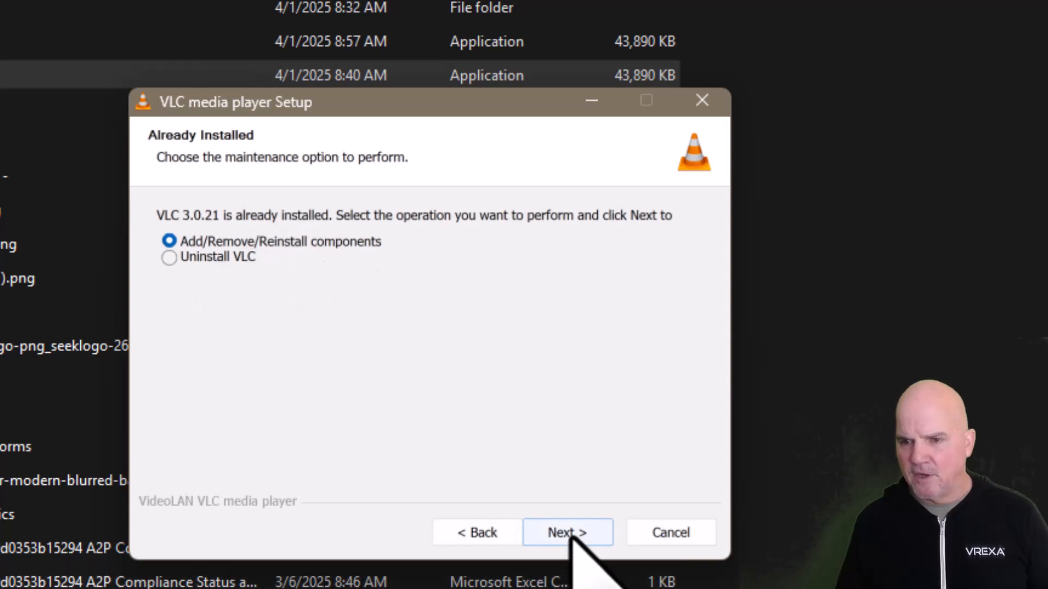
click(568, 532)
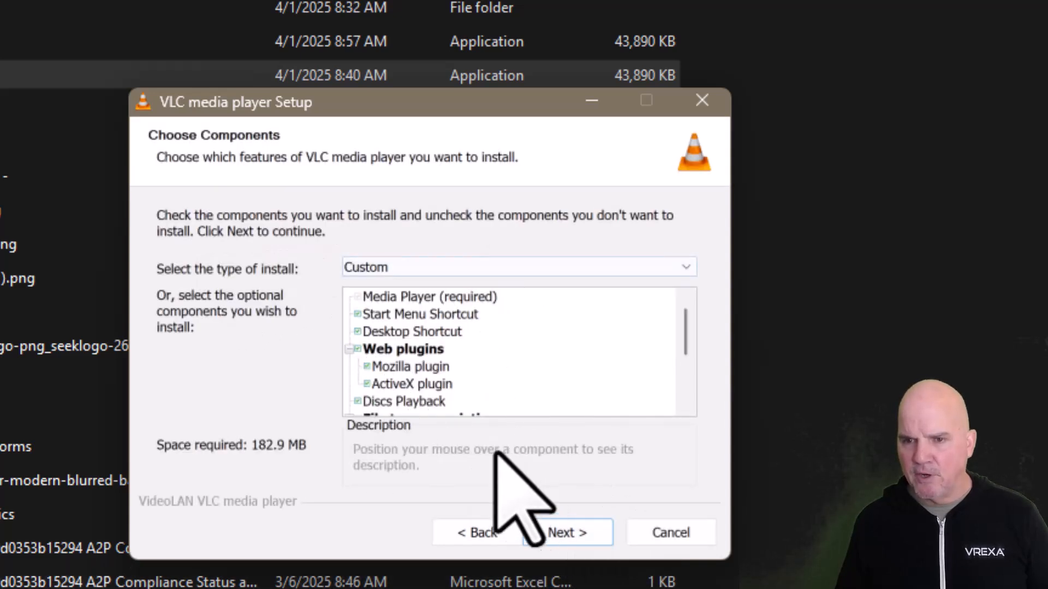
click(567, 533)
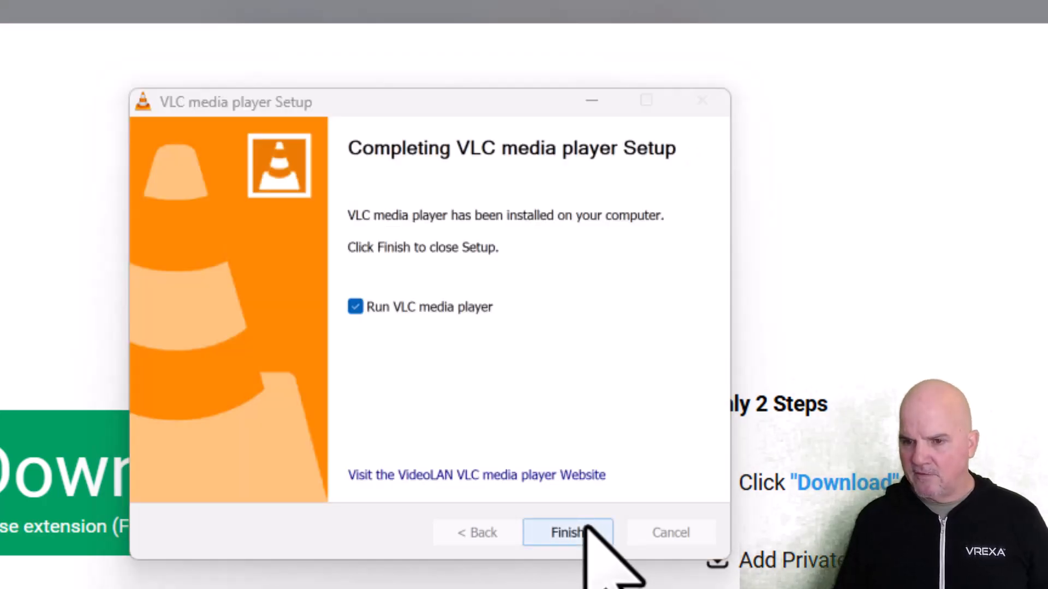
click(567, 533)
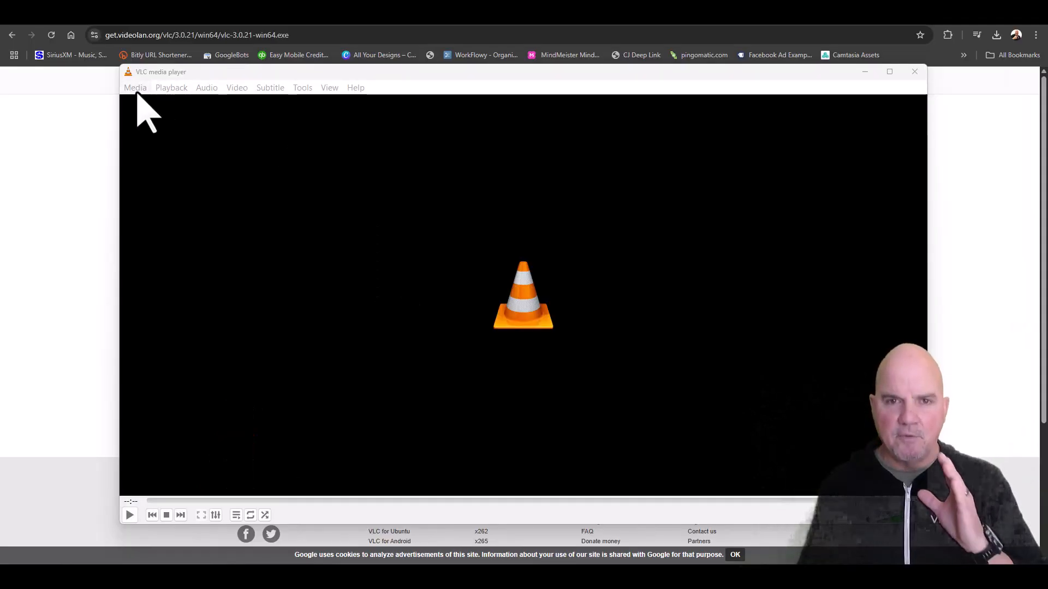
Step: Add DR-Better-060224.mov in Media > Convert/Save and continue to the Convert settings
click(135, 88)
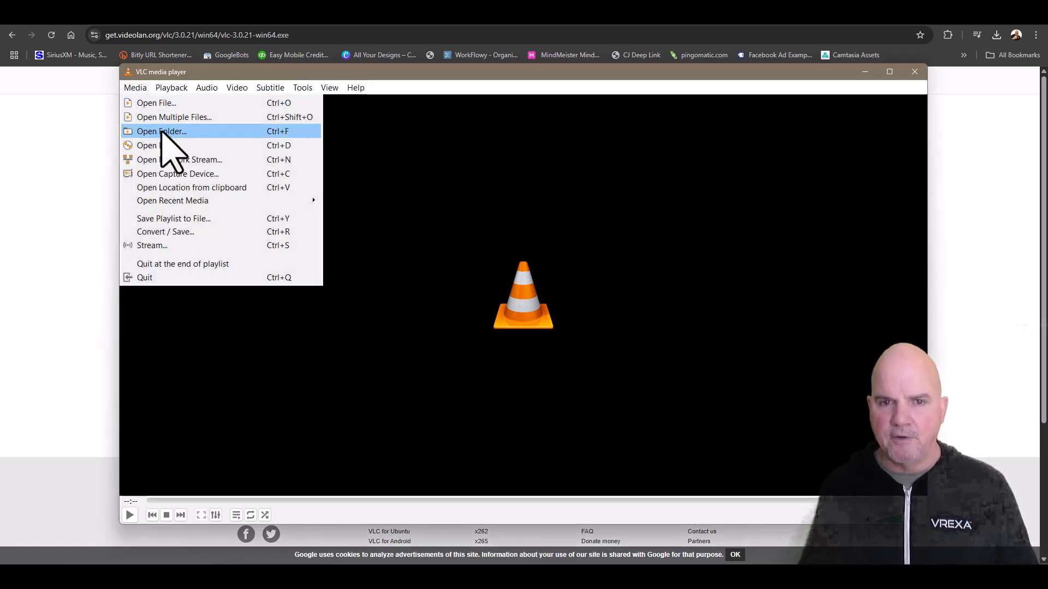
mouse_move(180, 231)
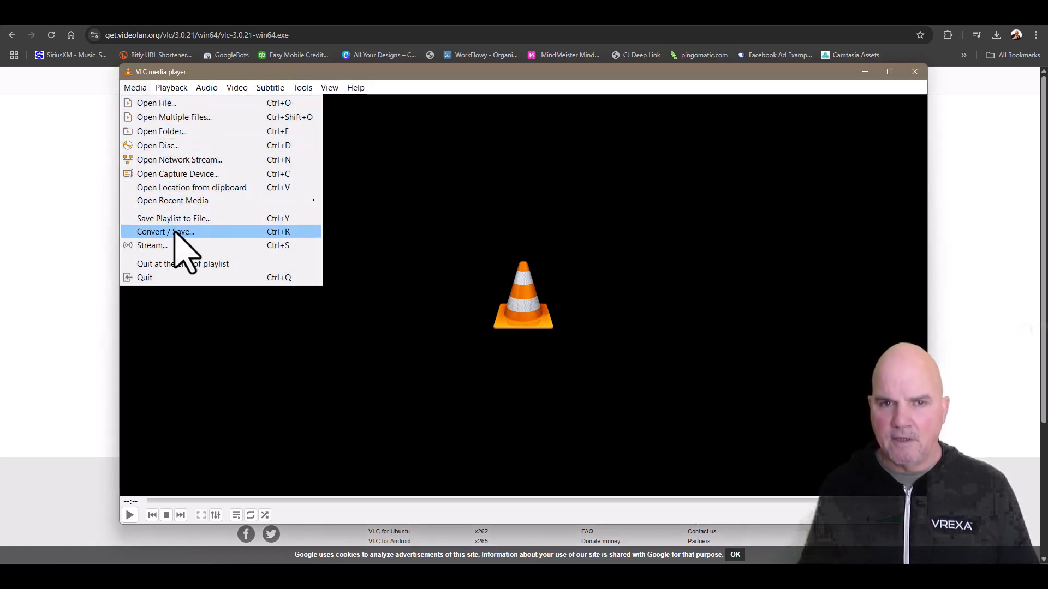
click(166, 231)
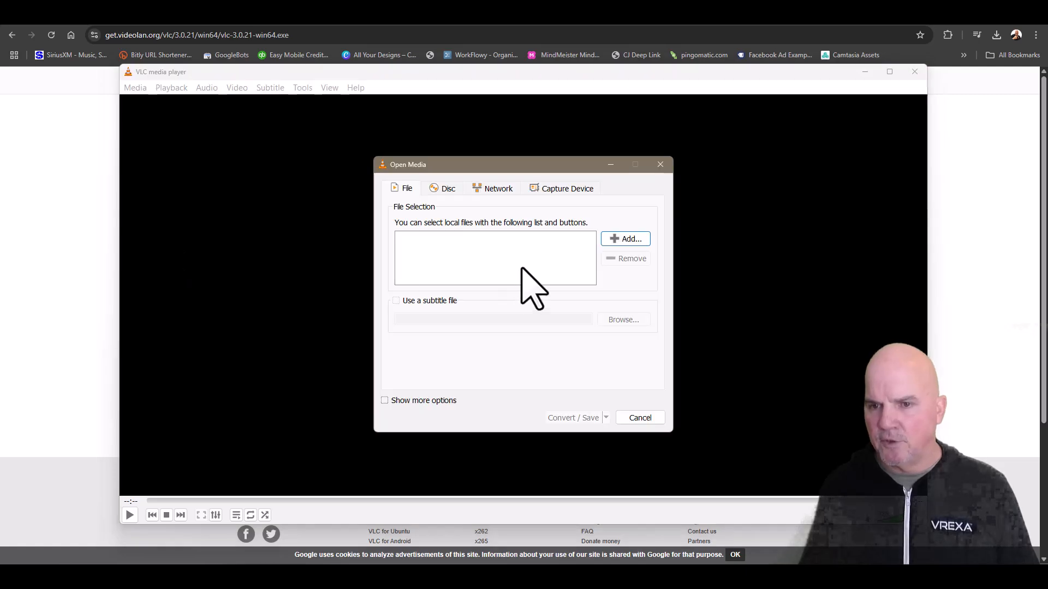
click(624, 239)
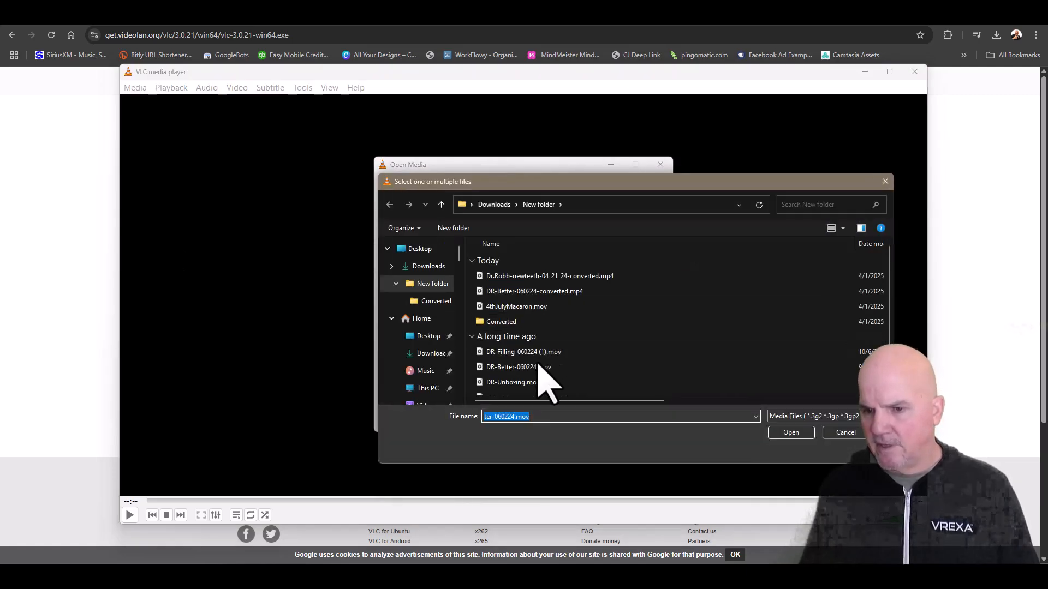
click(517, 367)
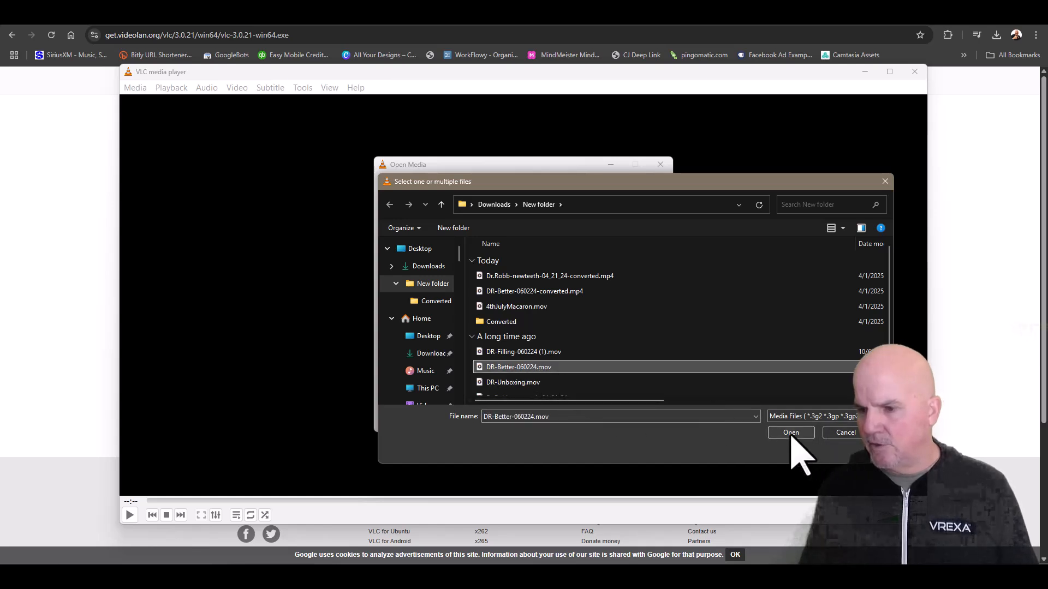
click(791, 433)
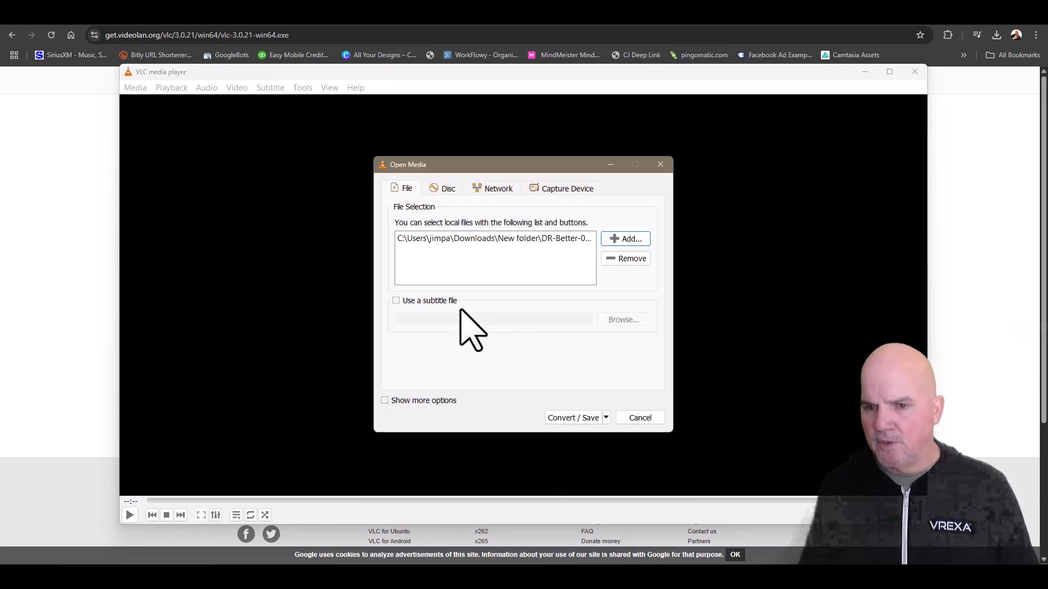
click(573, 418)
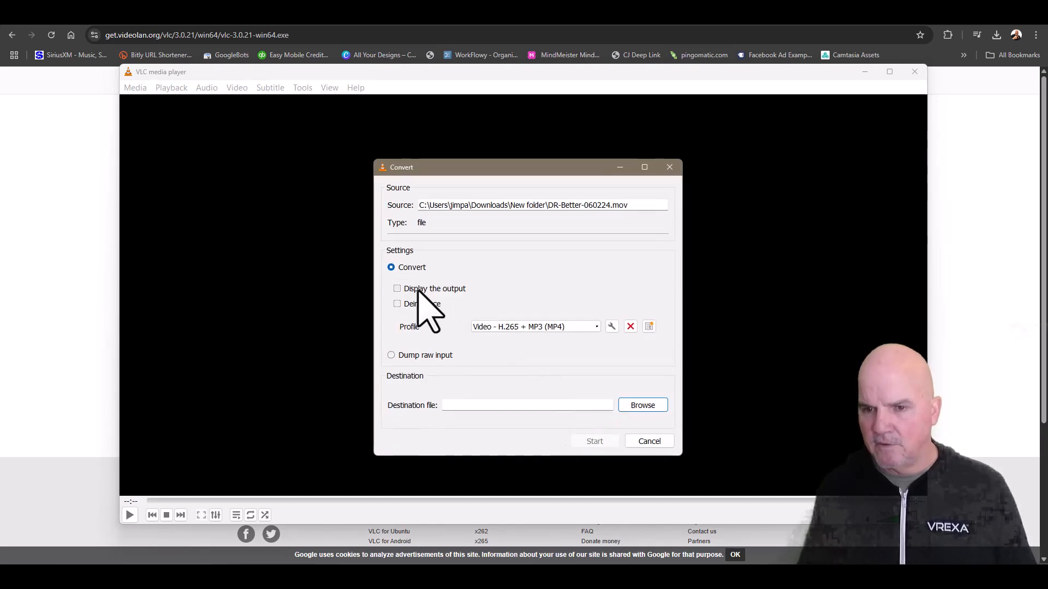
Step: Enable 'Display the output' and edit the H.265 + MP3 (MP4) profile
click(397, 288)
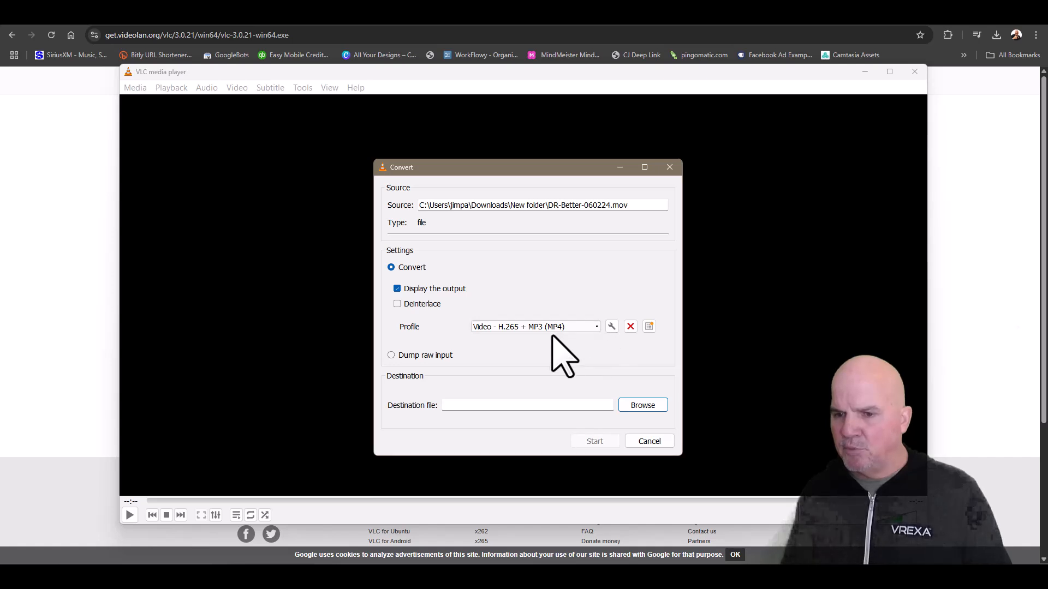
click(611, 327)
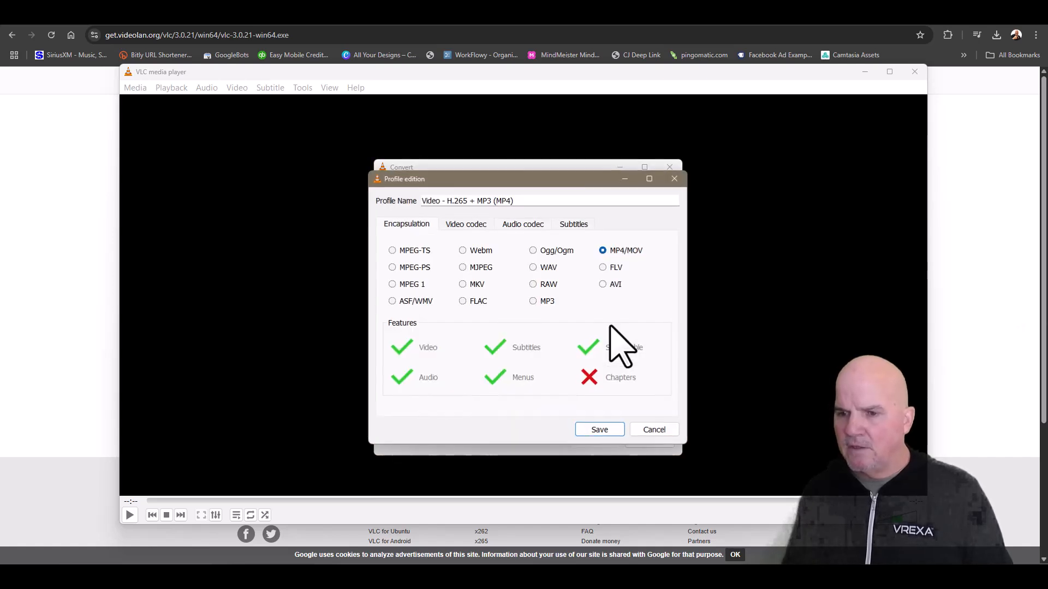
Step: Set the profile's video codec to H-265 and audio to MPEG 4 Audio (AAC), then save
click(466, 223)
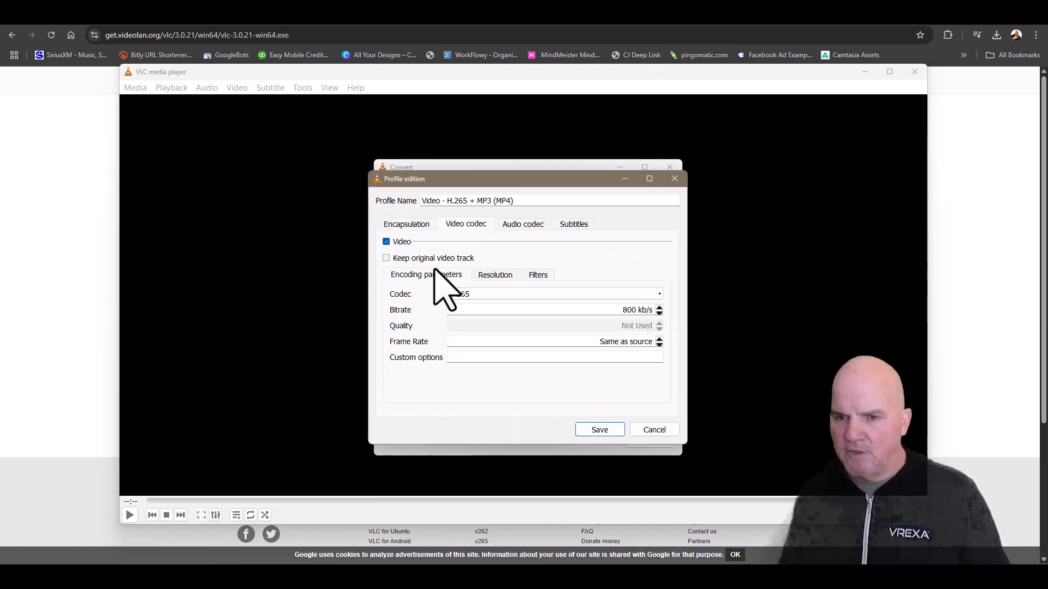
click(553, 294)
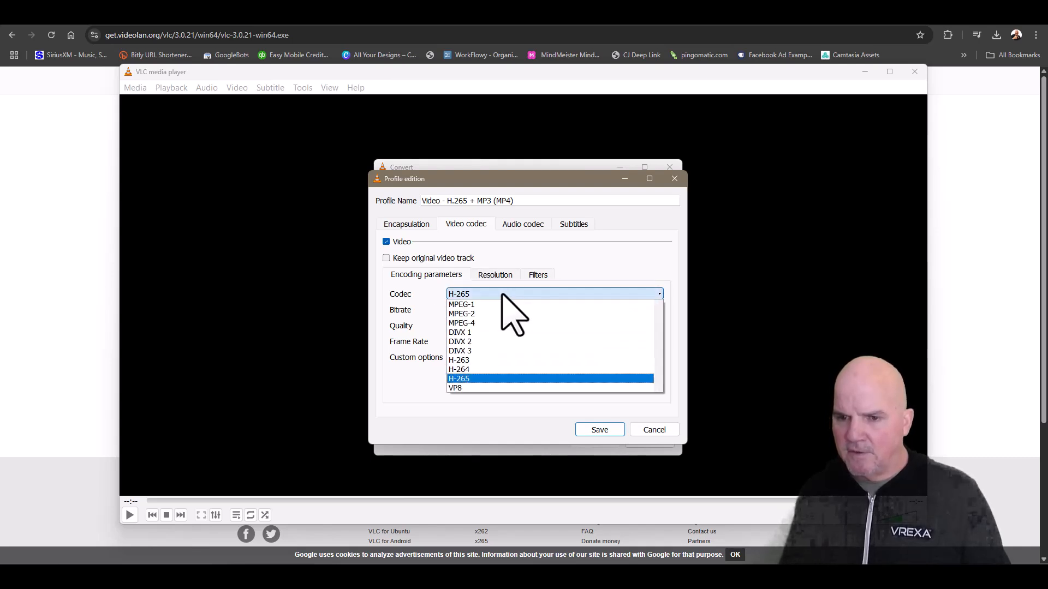
click(459, 379)
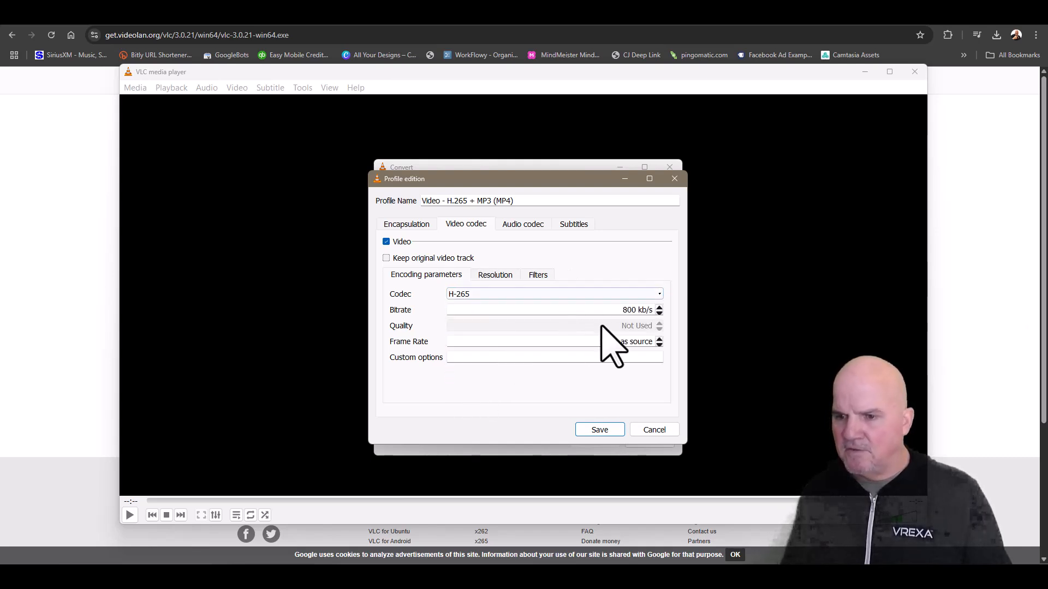
mouse_move(524, 295)
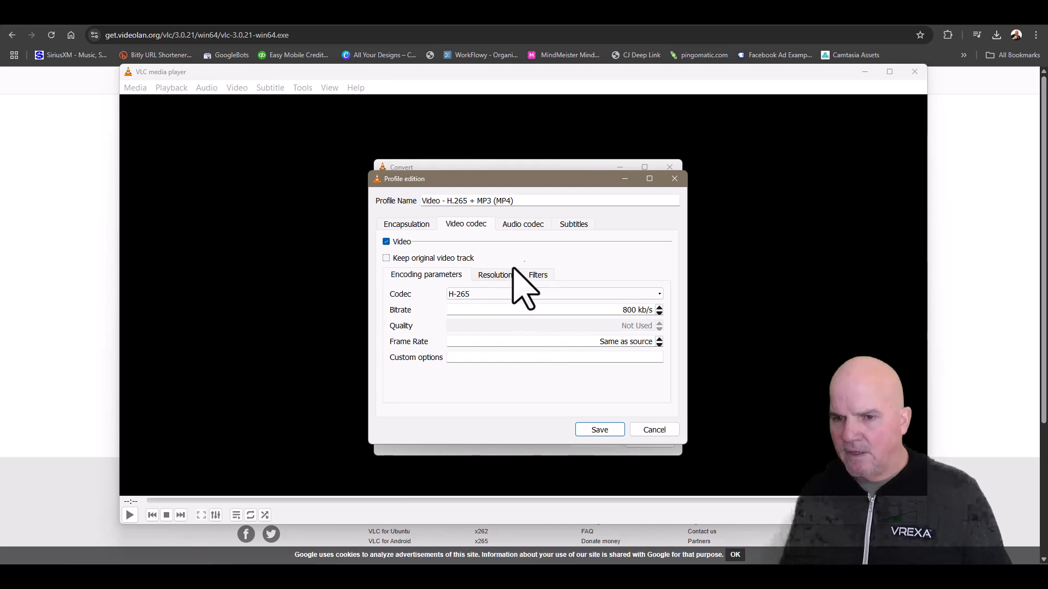
click(522, 224)
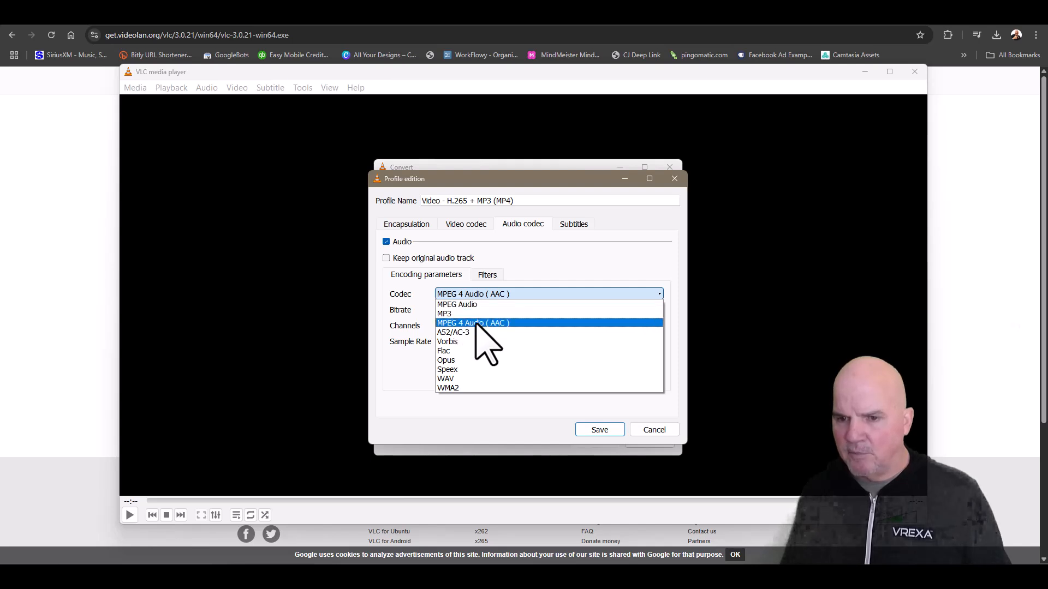
click(472, 323)
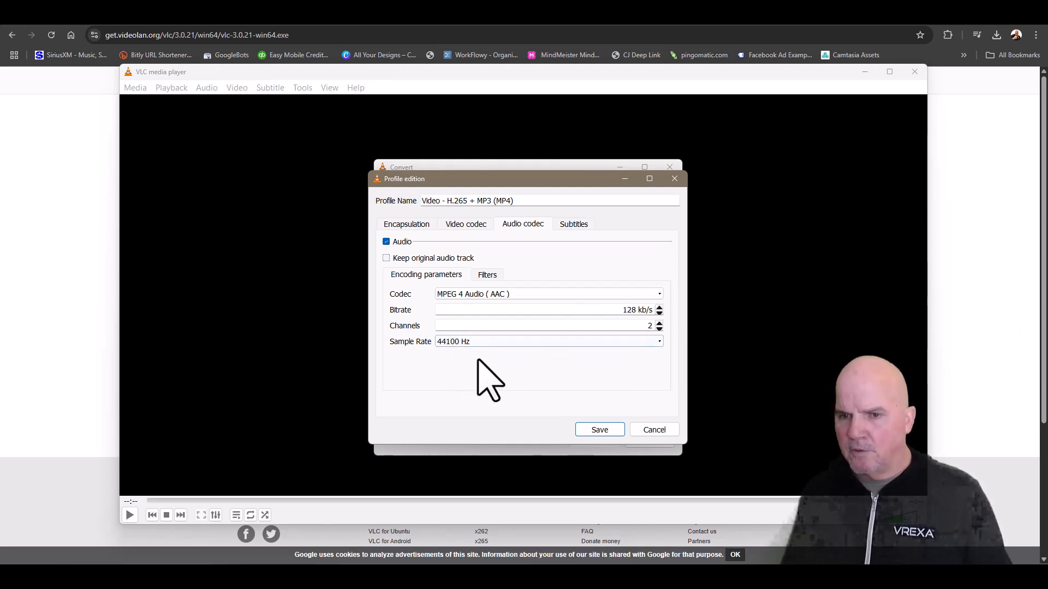
mouse_move(636, 451)
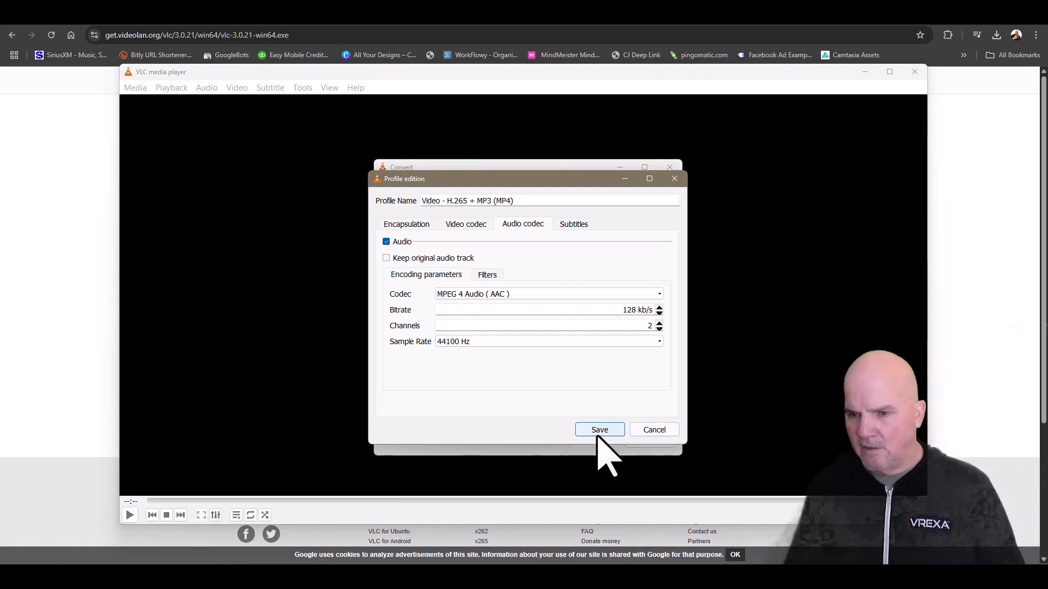
click(600, 429)
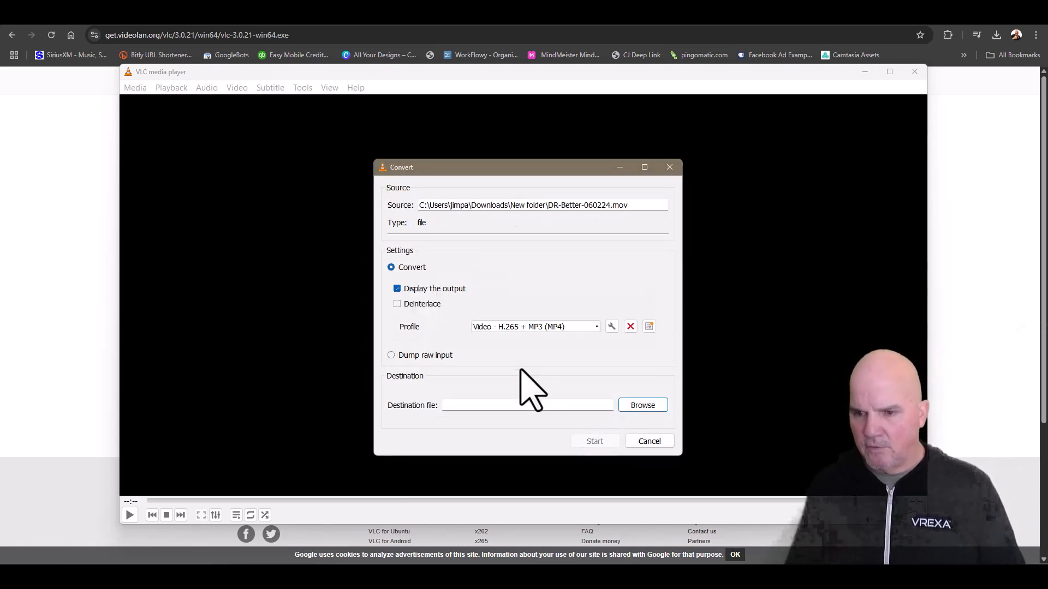
Step: Set the destination to the Converted folder and start converting DR-Better-060224.mov
click(643, 404)
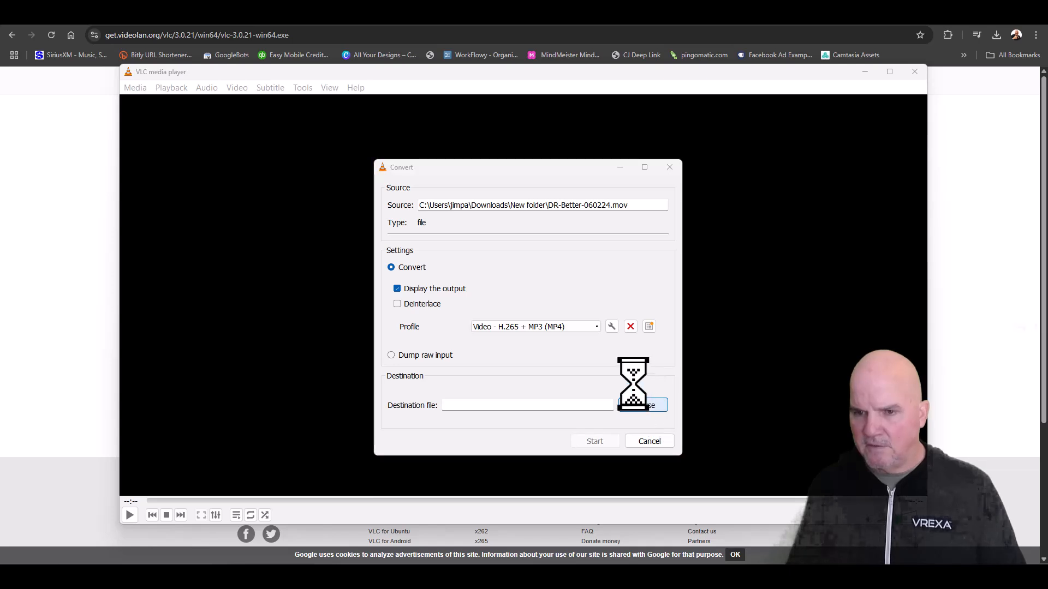
click(650, 405)
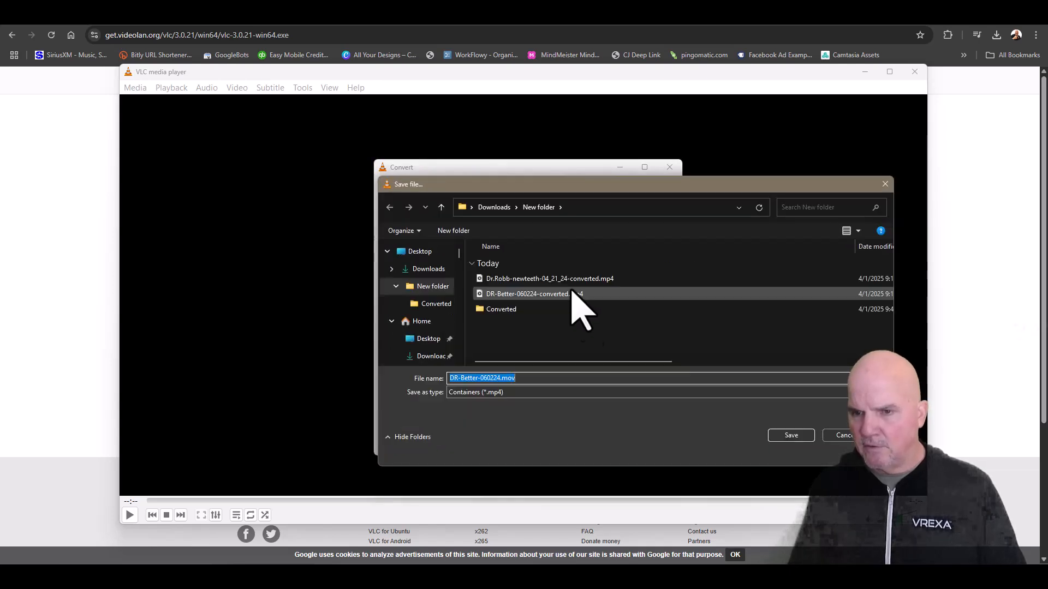
click(501, 309)
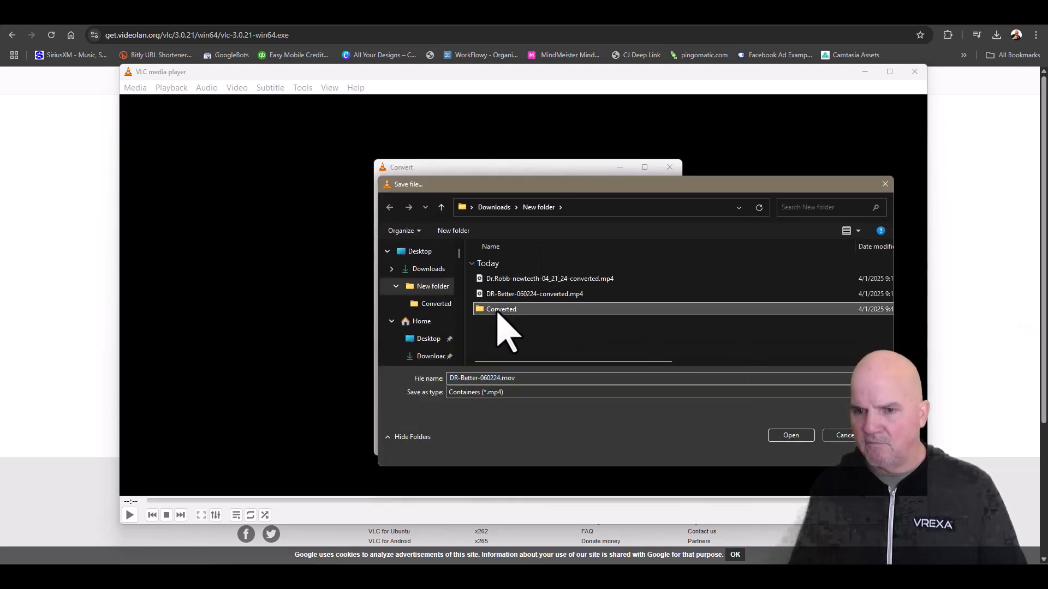
double_click(501, 309)
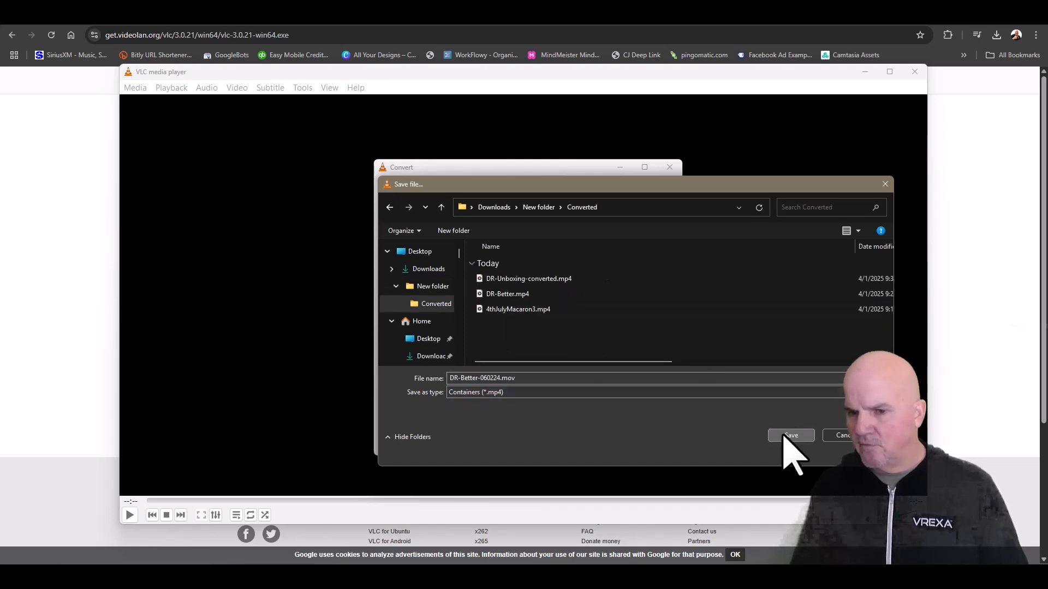
click(791, 435)
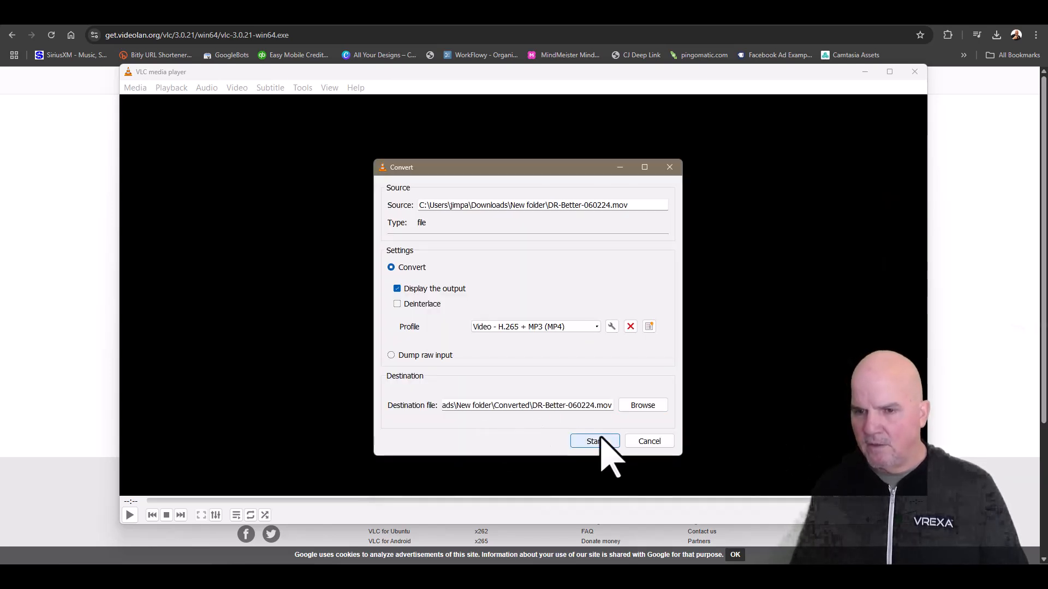
click(594, 441)
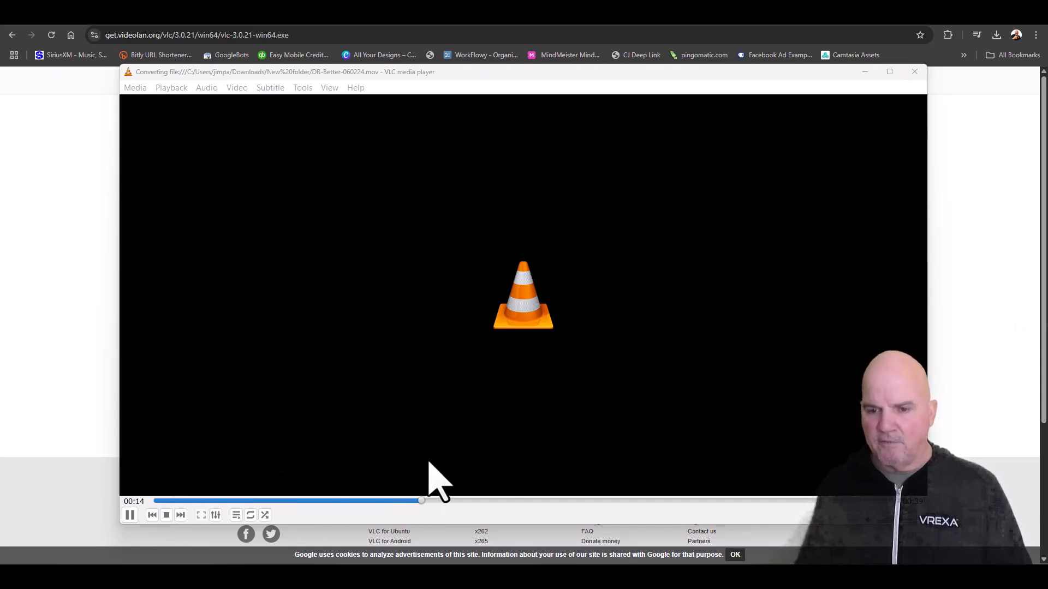
mouse_move(172, 98)
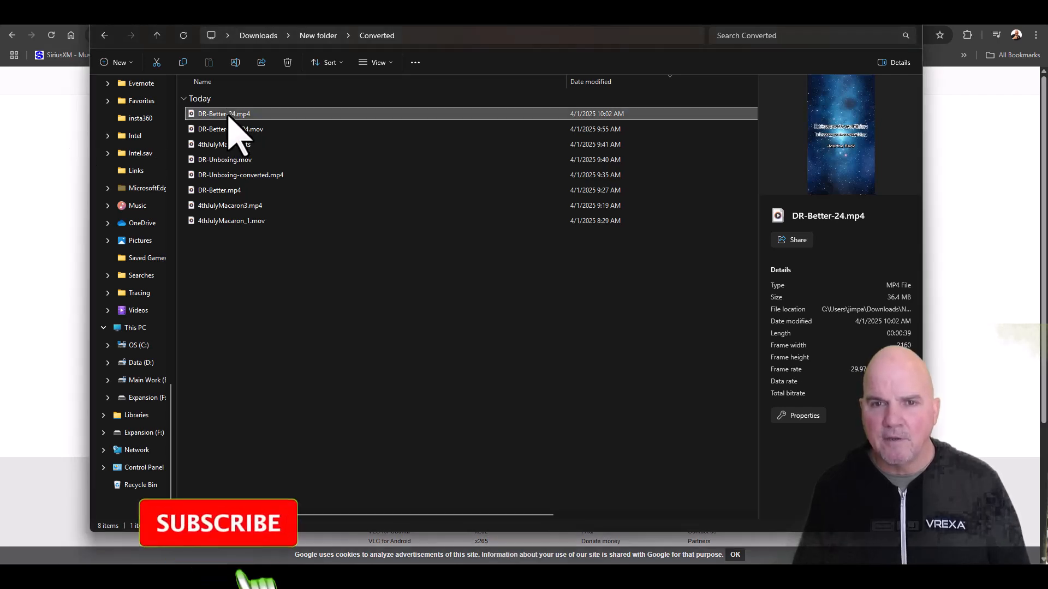
Step: Open DR-Better-24.mp4 from the Converted folder in Media Player and play it
double_click(221, 113)
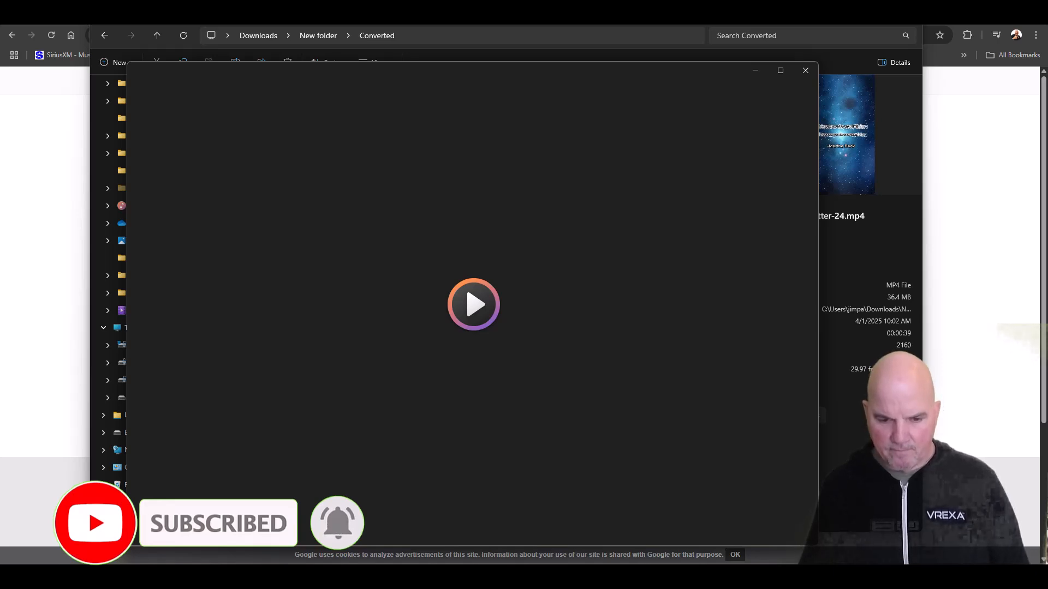
click(474, 305)
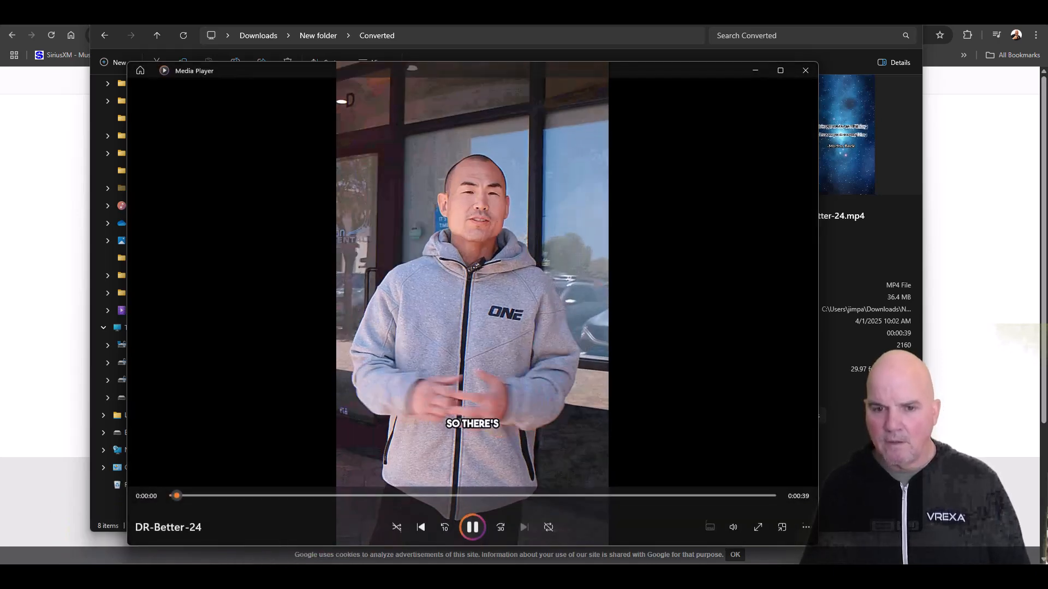